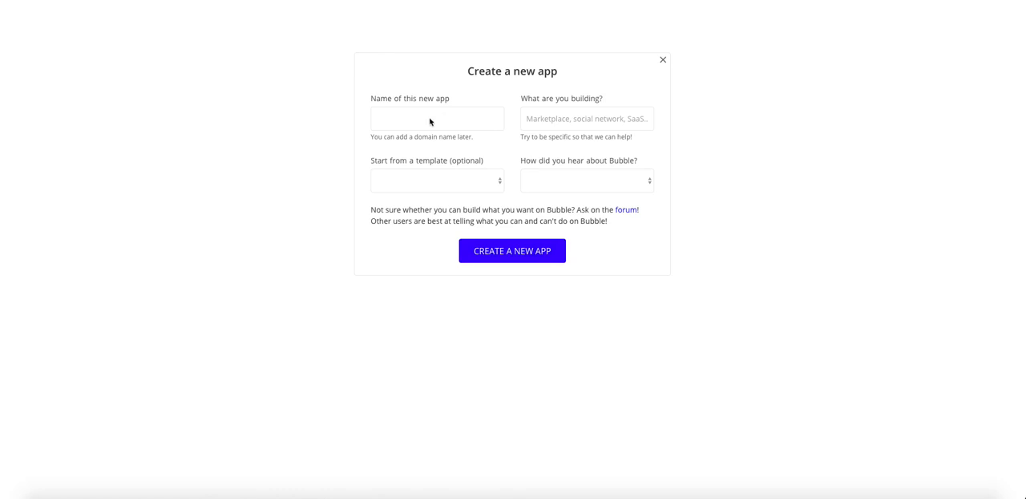
- Name the new app directorylistingsdemo and create it
{"action": "left_click", "coordinate": [436, 119]}
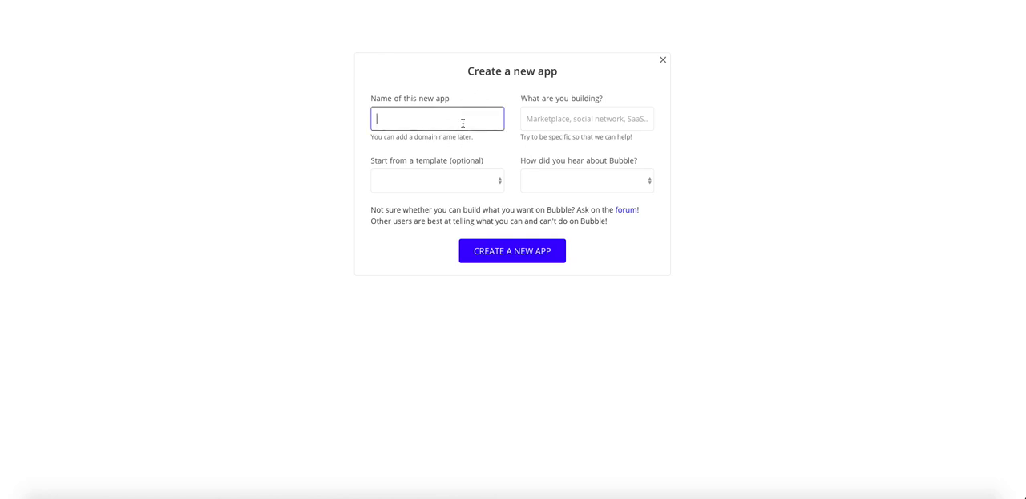
{"action": "type", "text": "directorylistings"}
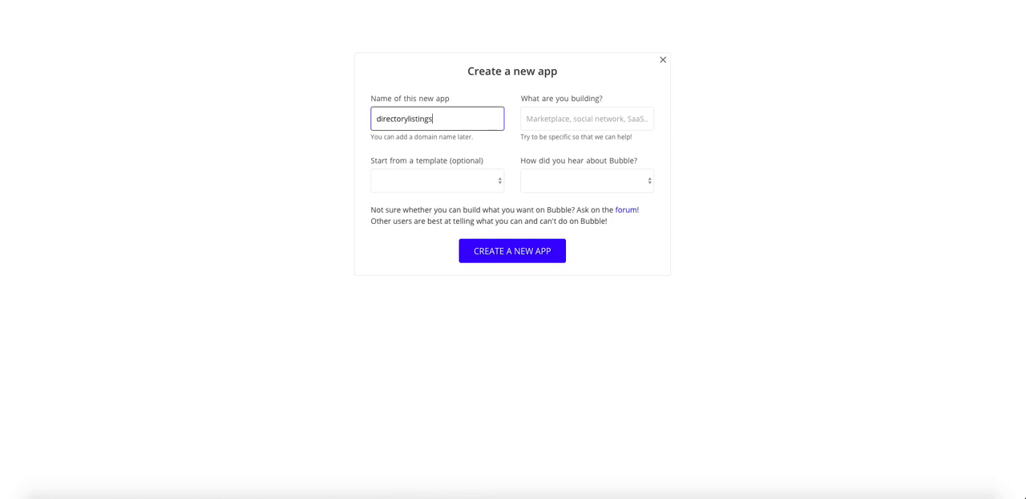
{"action": "type", "text": "demo"}
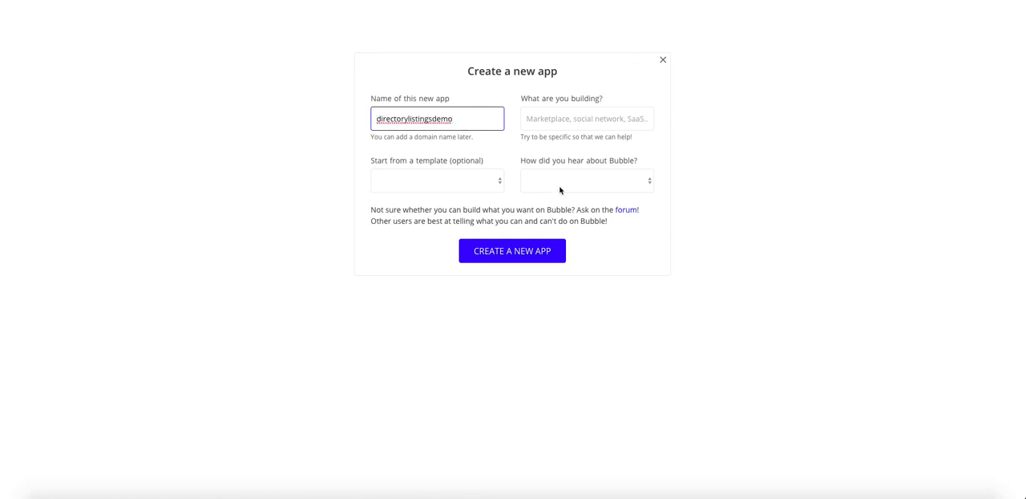
{"action": "mouse_move", "coordinate": [570, 223]}
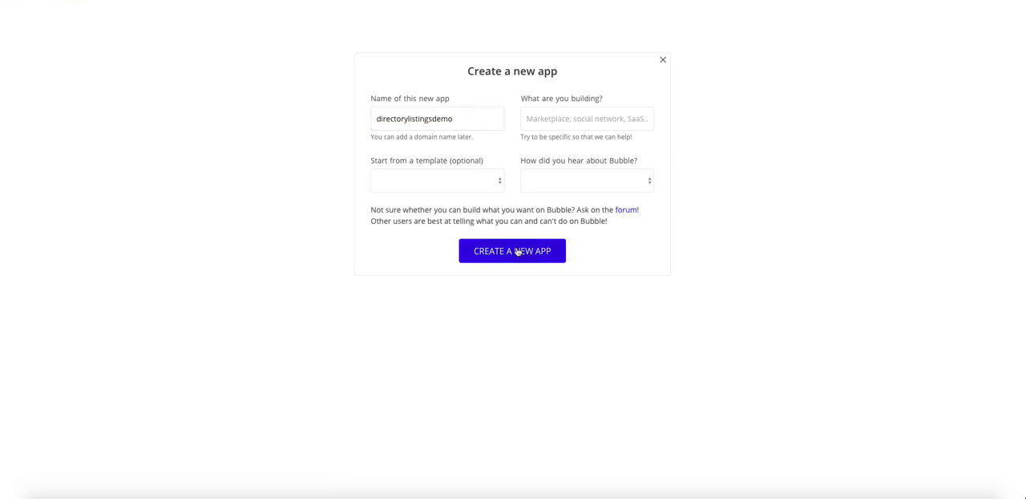
{"action": "left_click", "coordinate": [512, 250]}
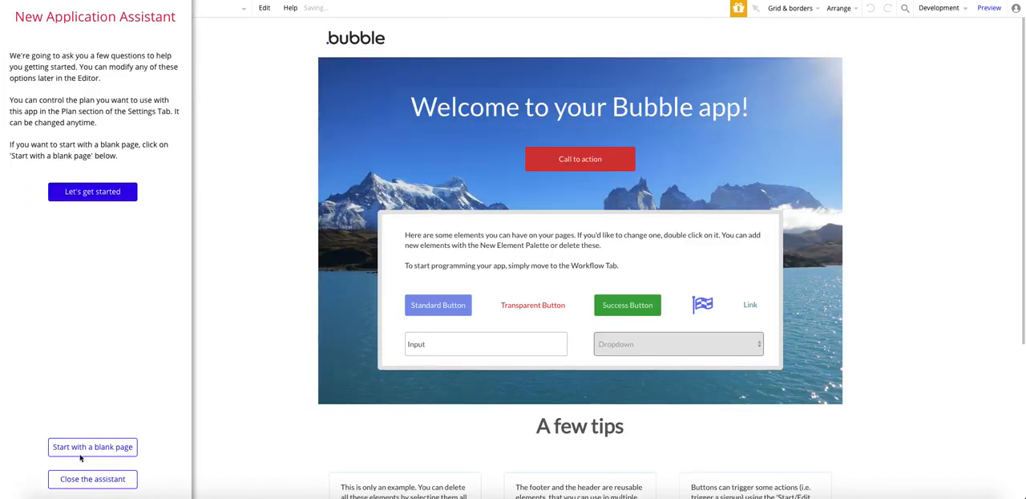
- Start from a blank page, keeping the default tab title and English language
{"action": "left_click", "coordinate": [93, 445]}
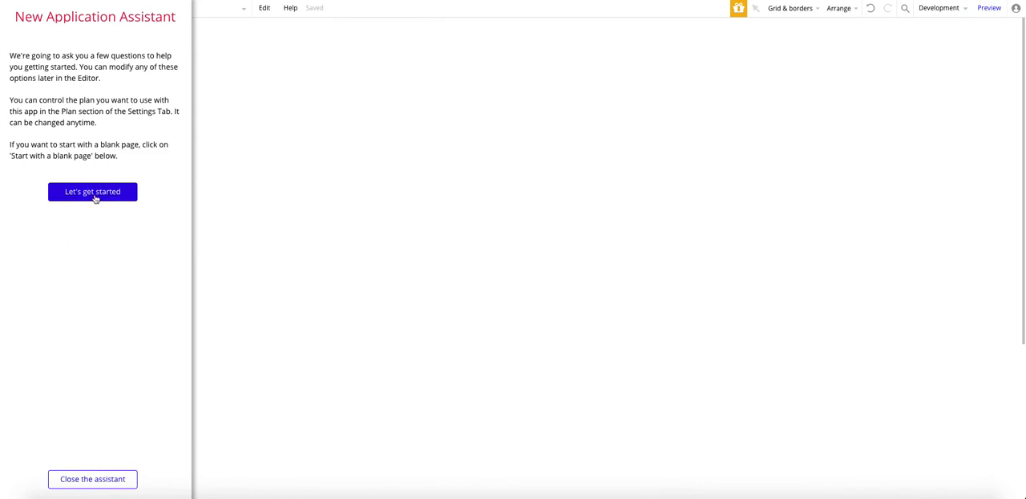
{"action": "left_click", "coordinate": [93, 193]}
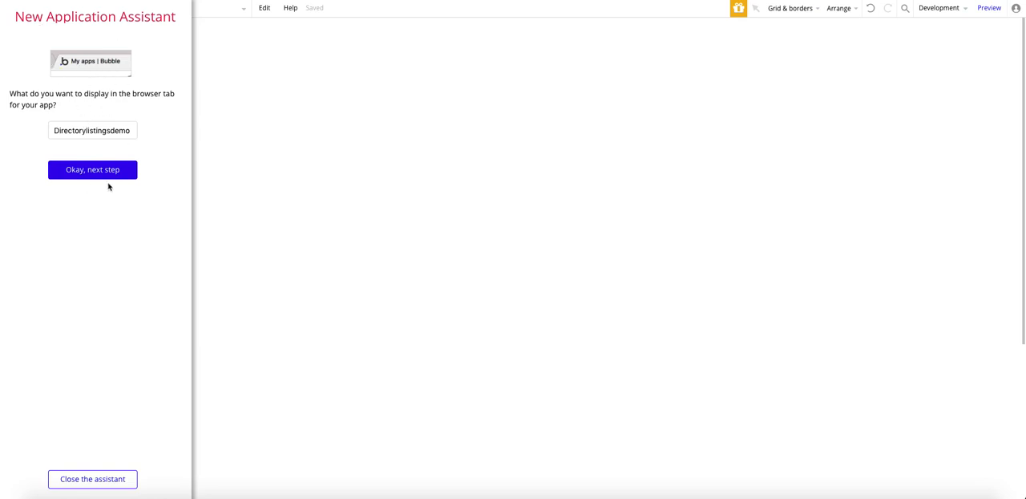
{"action": "left_click", "coordinate": [93, 170]}
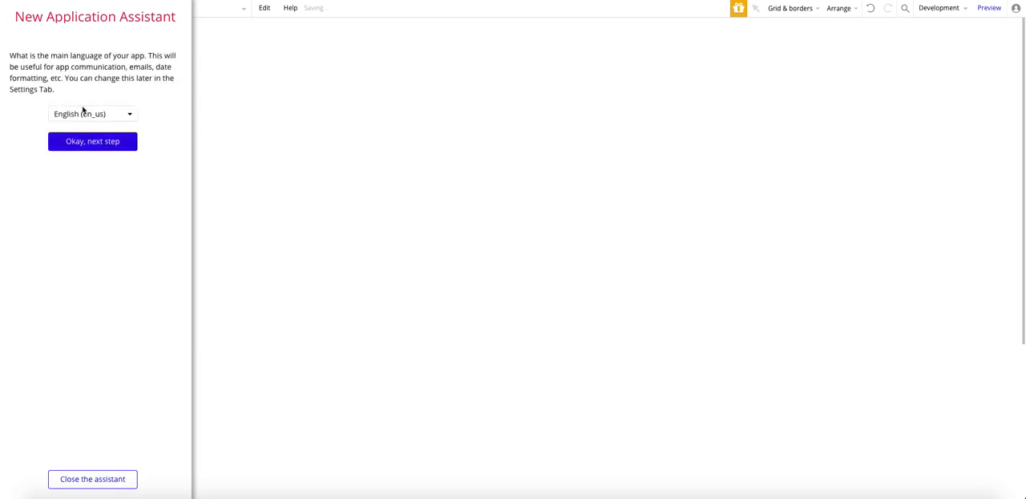
{"action": "left_click", "coordinate": [93, 141]}
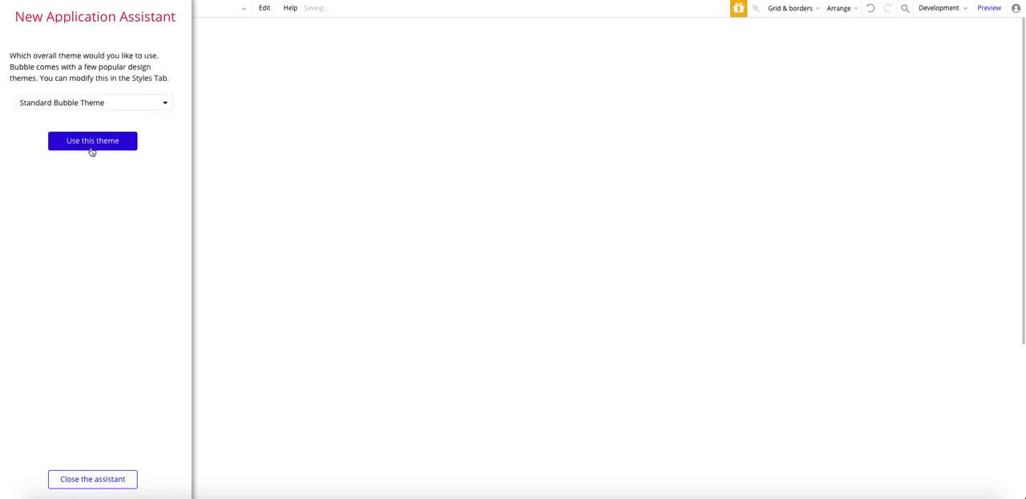
- Choose the Twitter Bootstrap theme, skip favicon and payment plugin, and close the assistant
{"action": "left_click", "coordinate": [93, 103]}
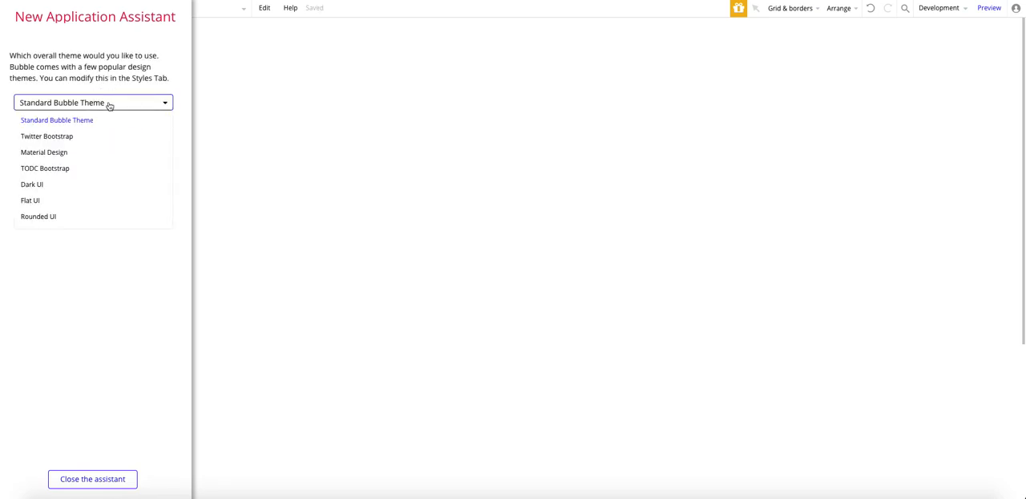
{"action": "left_click", "coordinate": [46, 134]}
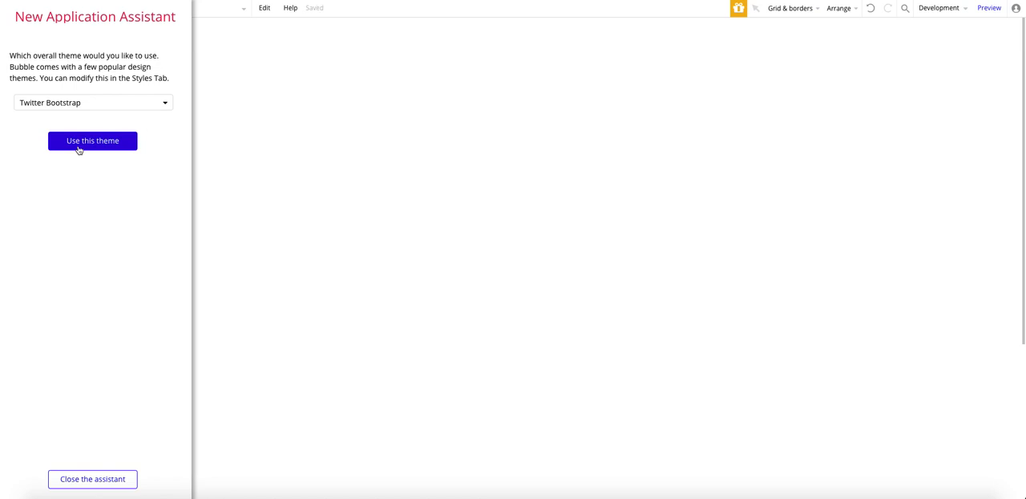
{"action": "left_click", "coordinate": [93, 141]}
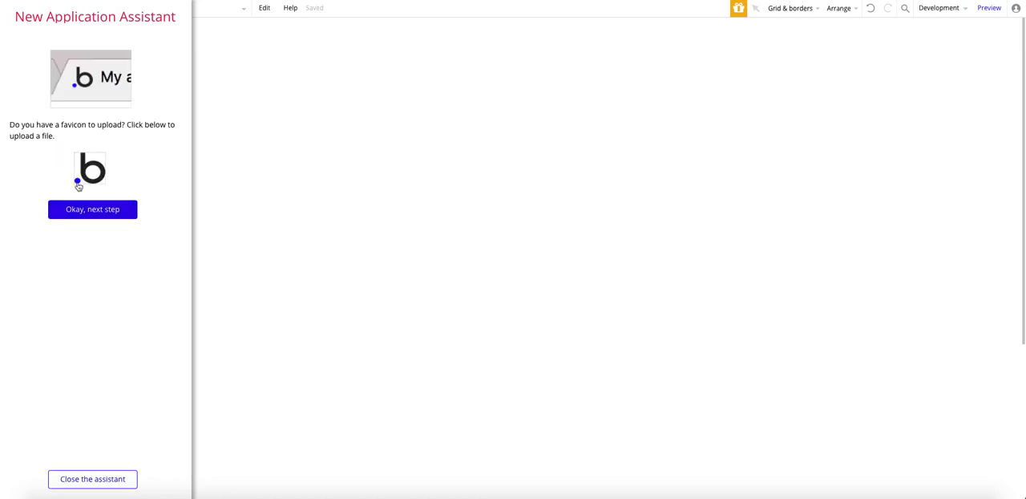
{"action": "left_click", "coordinate": [93, 209]}
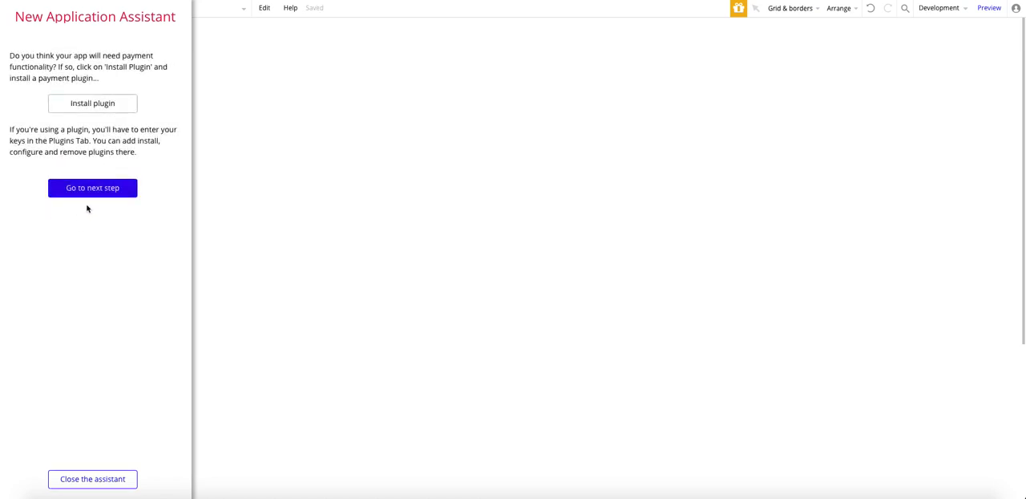
{"action": "left_click", "coordinate": [93, 186]}
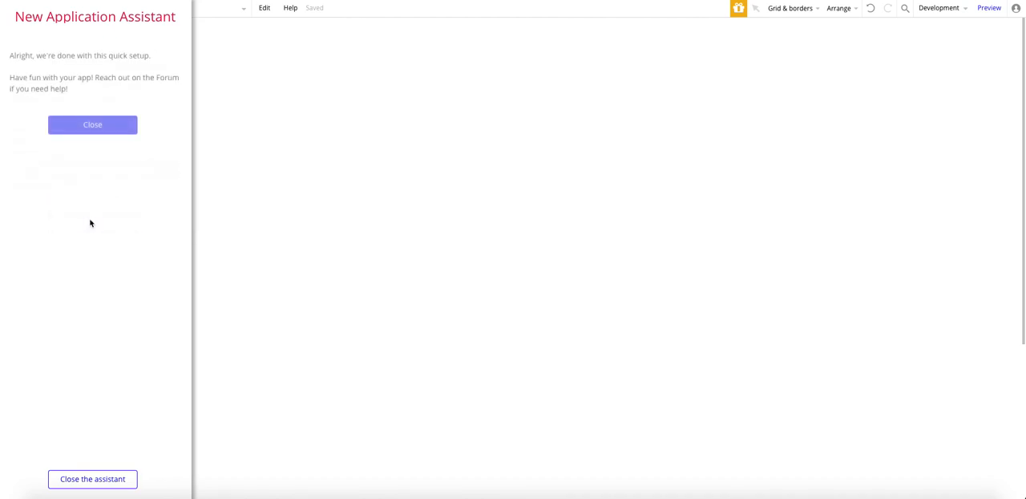
{"action": "left_click", "coordinate": [92, 125]}
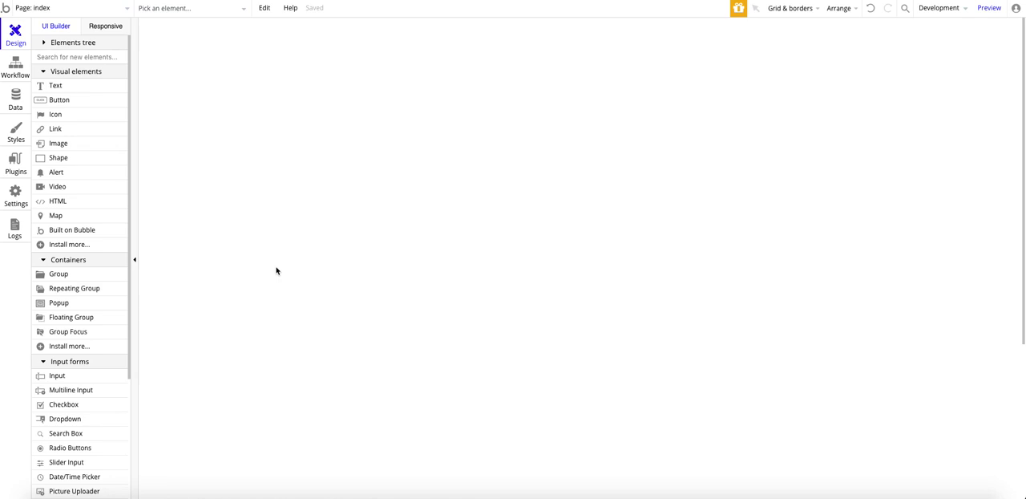
{"action": "mouse_move", "coordinate": [232, 241]}
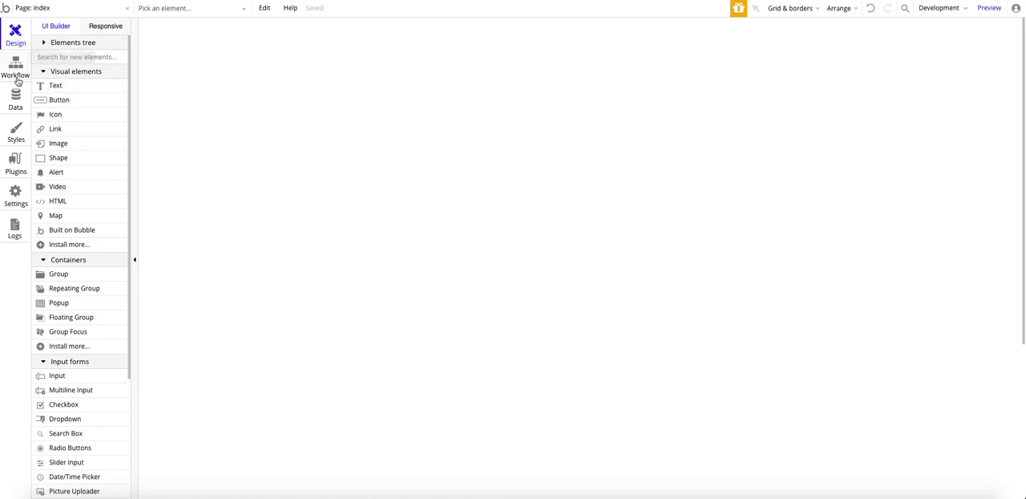
- In the Data tab, enter listing as the name of a new data type
{"action": "left_click", "coordinate": [16, 96]}
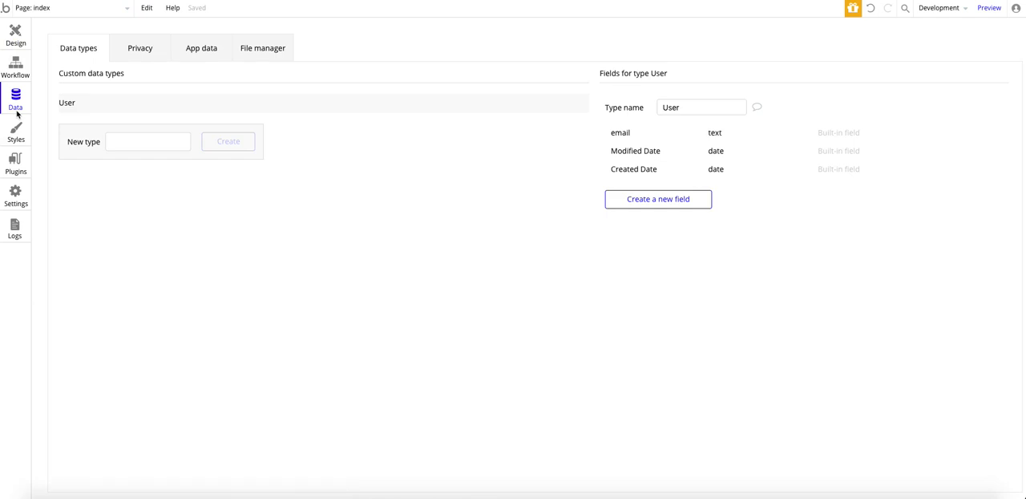
{"action": "mouse_move", "coordinate": [74, 96]}
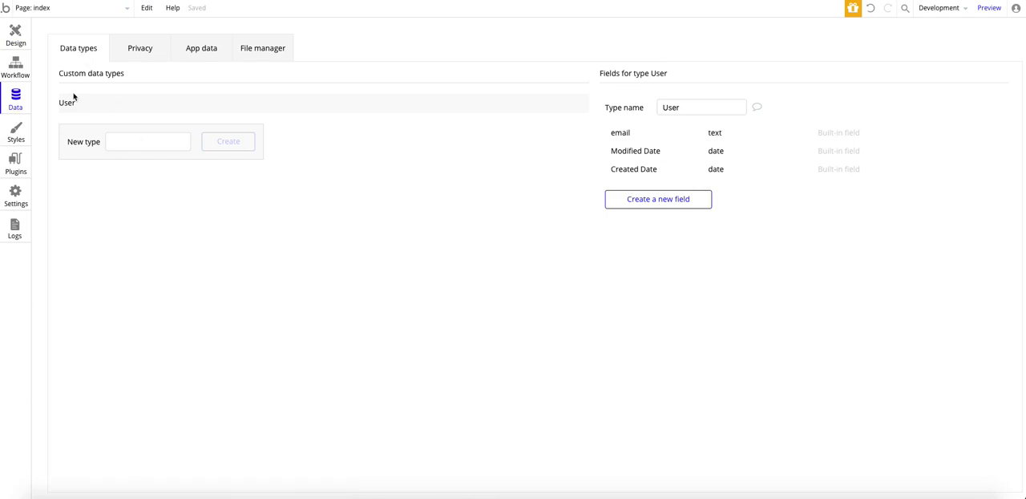
{"action": "mouse_move", "coordinate": [539, 253]}
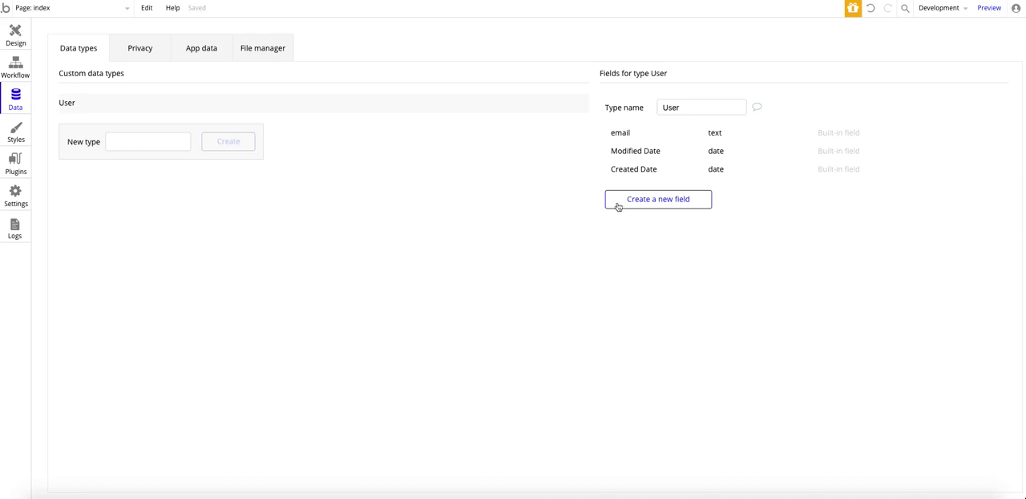
{"action": "mouse_move", "coordinate": [290, 162]}
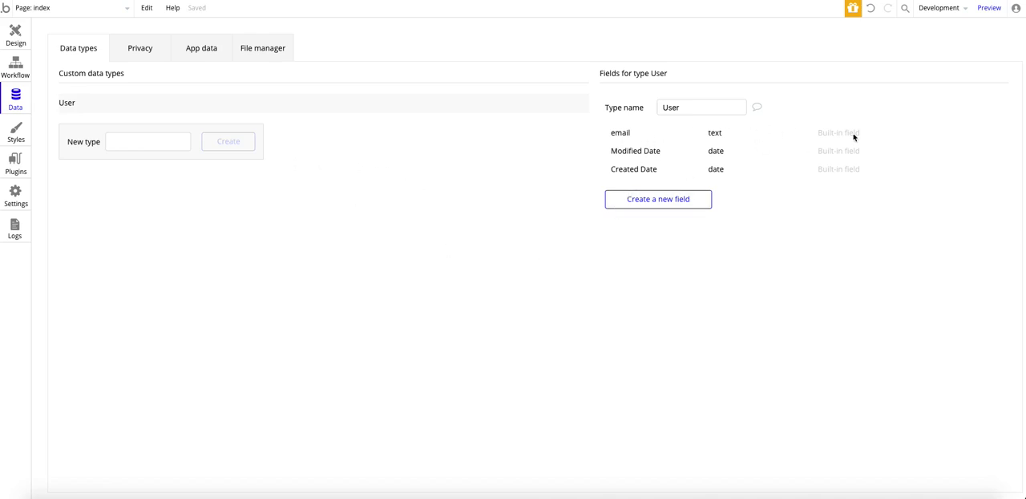
{"action": "mouse_move", "coordinate": [704, 141]}
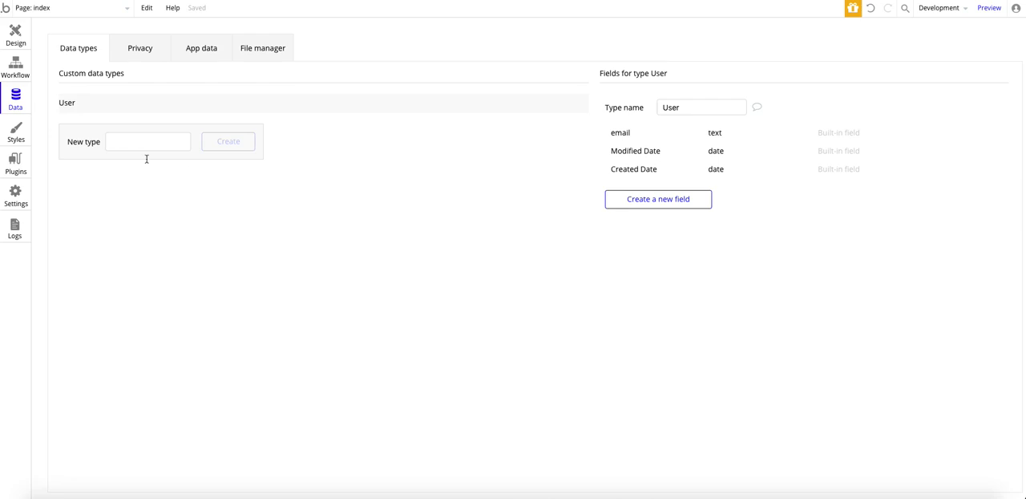
{"action": "left_click", "coordinate": [147, 142]}
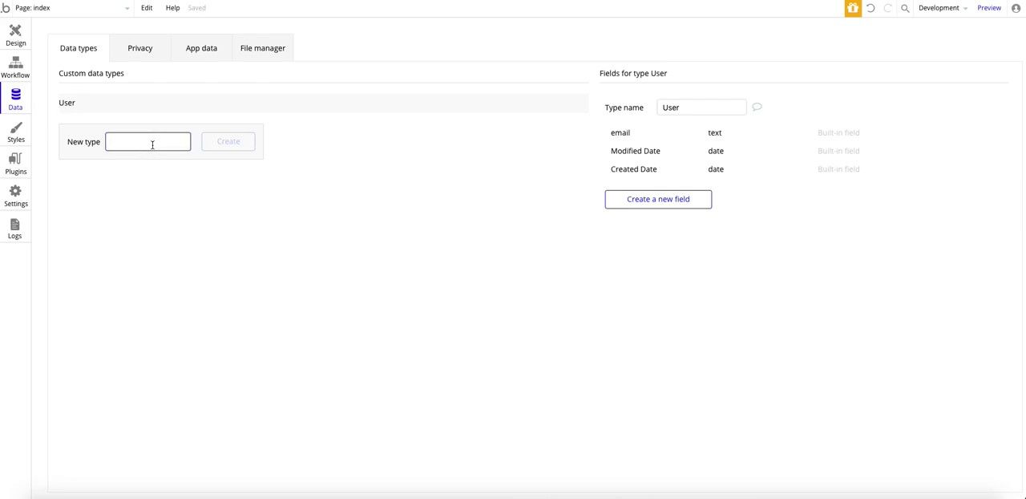
{"action": "type", "text": "listing"}
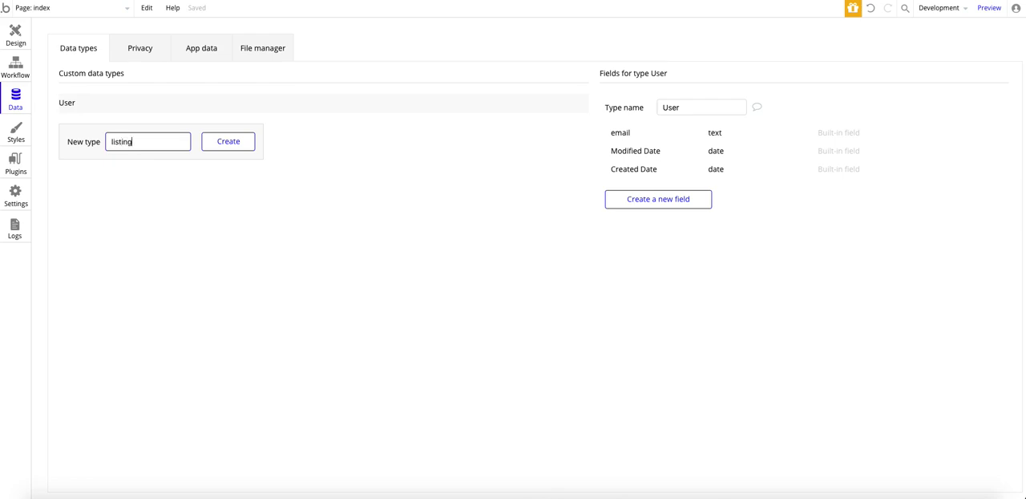
- Create the listing type with description text, image, and location geographic address fields
{"action": "left_click", "coordinate": [227, 141]}
{"action": "type", "text": "descrip"}
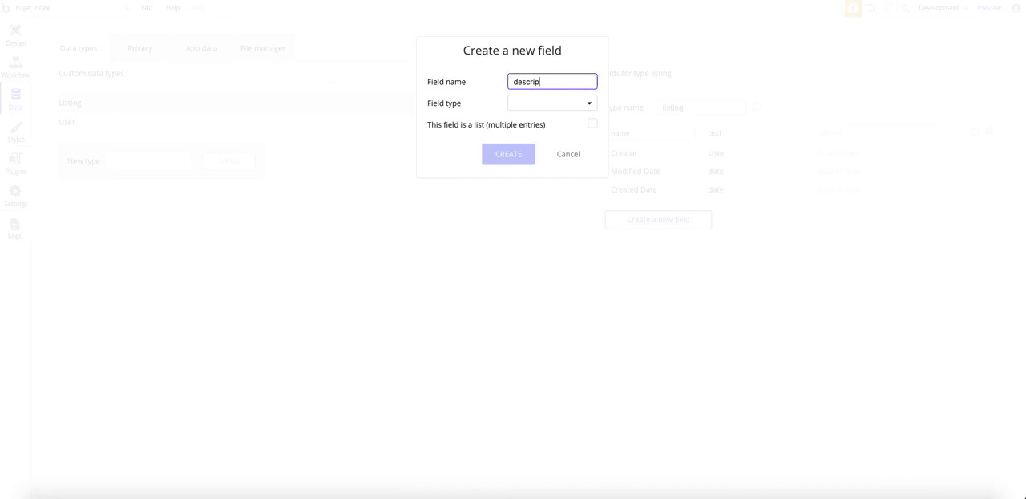
{"action": "left_click", "coordinate": [552, 102]}
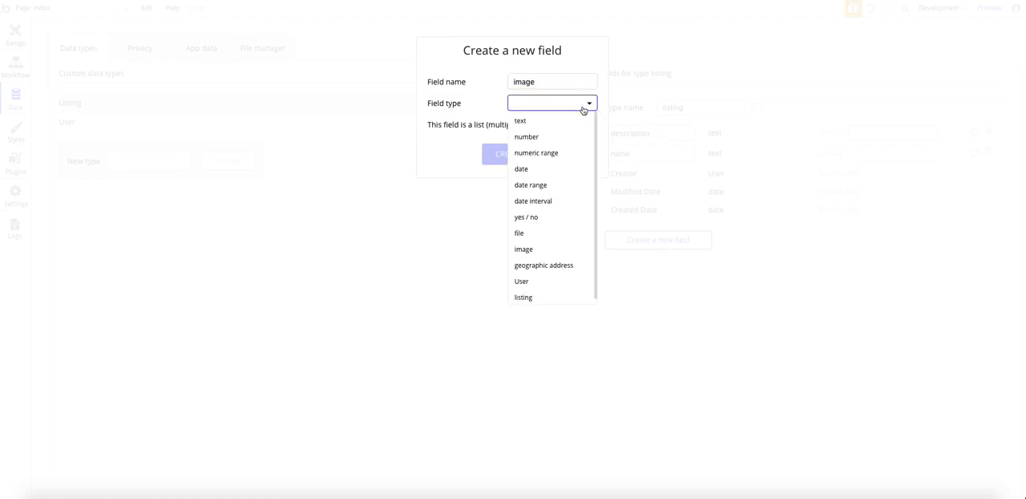
{"action": "left_click", "coordinate": [522, 249]}
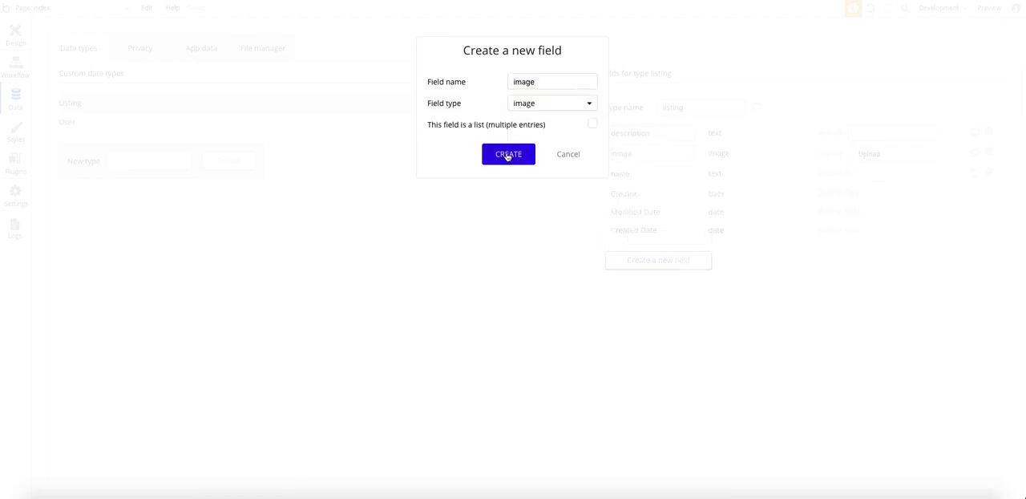
{"action": "type", "text": "location"}
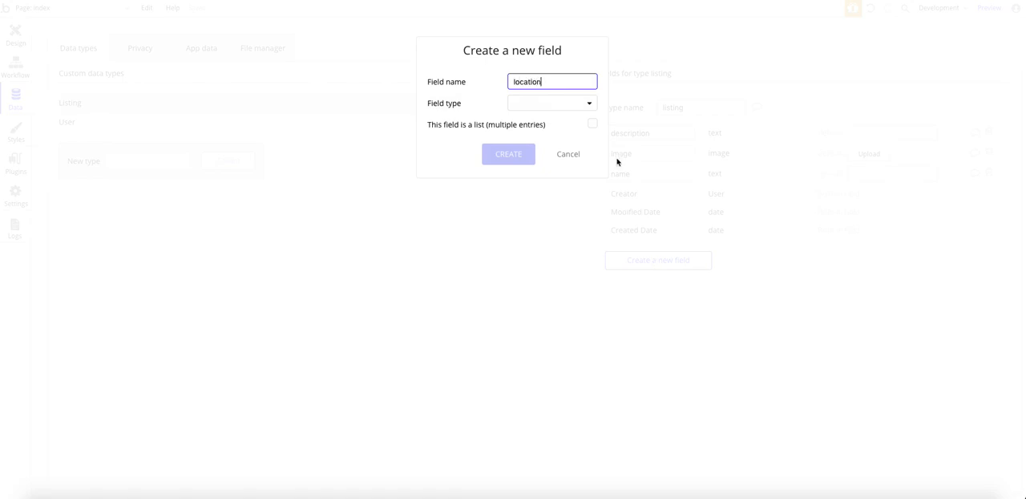
{"action": "left_click", "coordinate": [508, 154]}
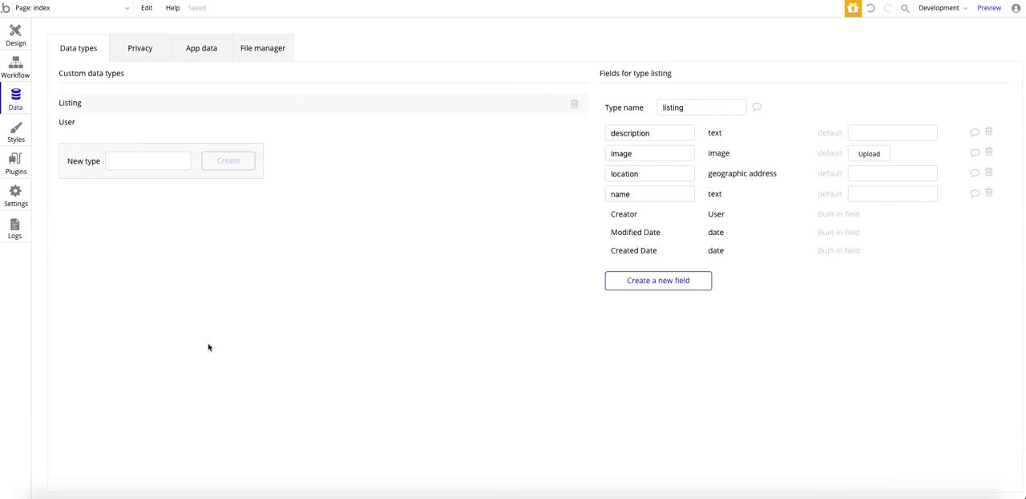
{"action": "mouse_move", "coordinate": [584, 102]}
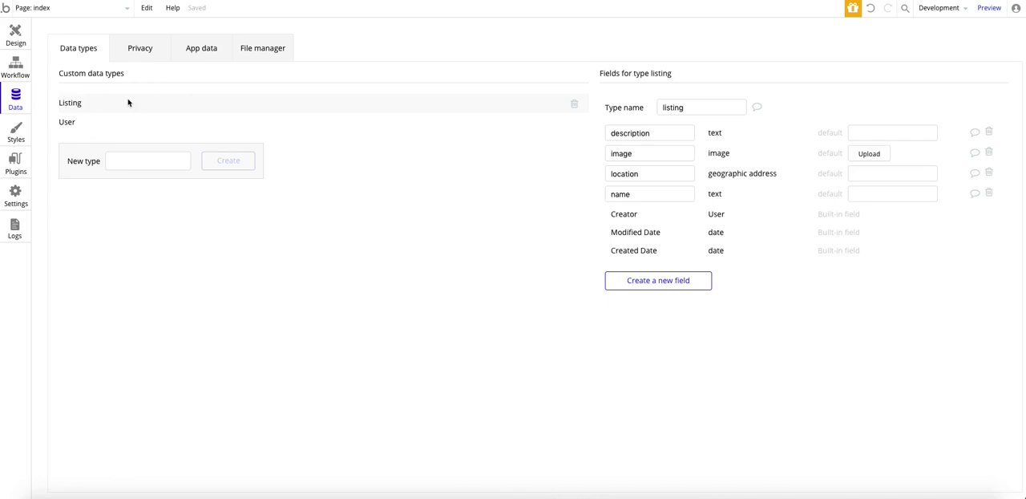
{"action": "mouse_move", "coordinate": [55, 107]}
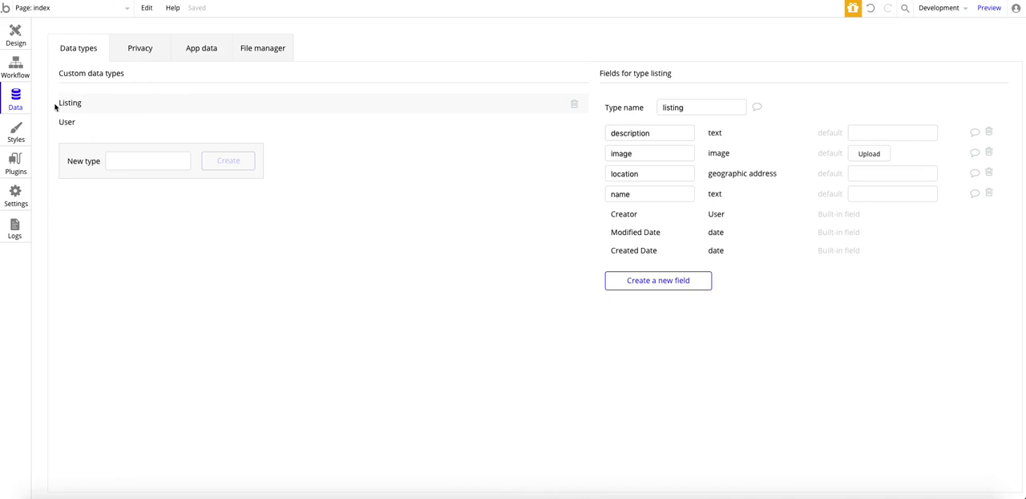
{"action": "mouse_move", "coordinate": [404, 379]}
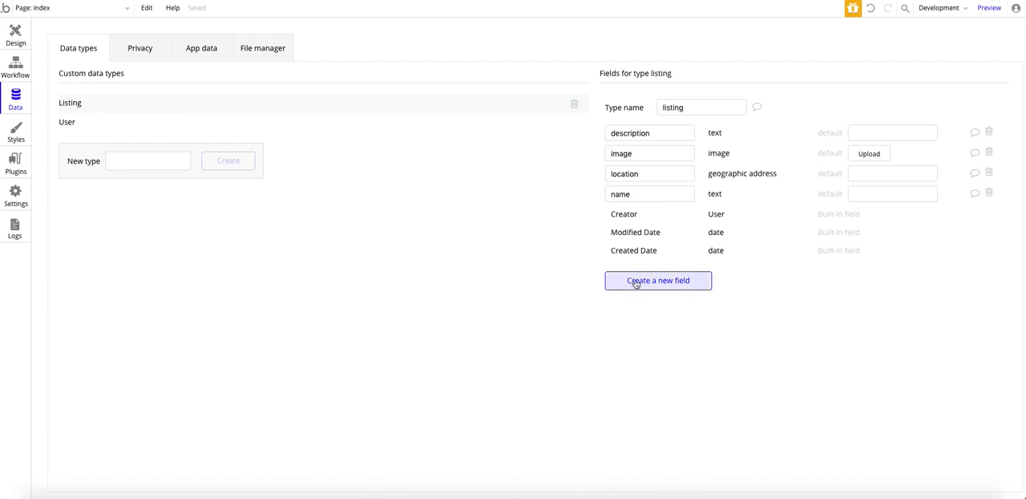
- Add a createdbyuser field of type User to the listing data type
{"action": "left_click", "coordinate": [657, 279]}
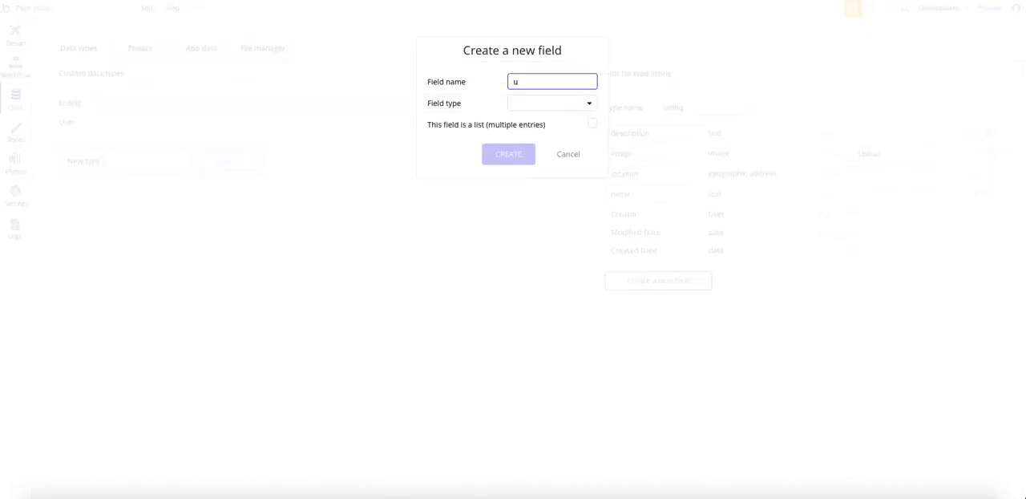
{"action": "type", "text": "createdby"}
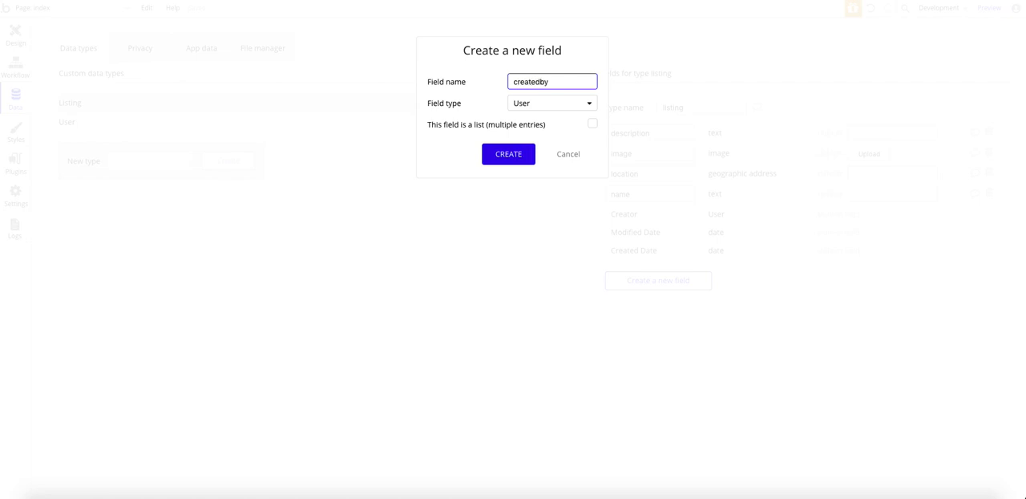
{"action": "type", "text": "user"}
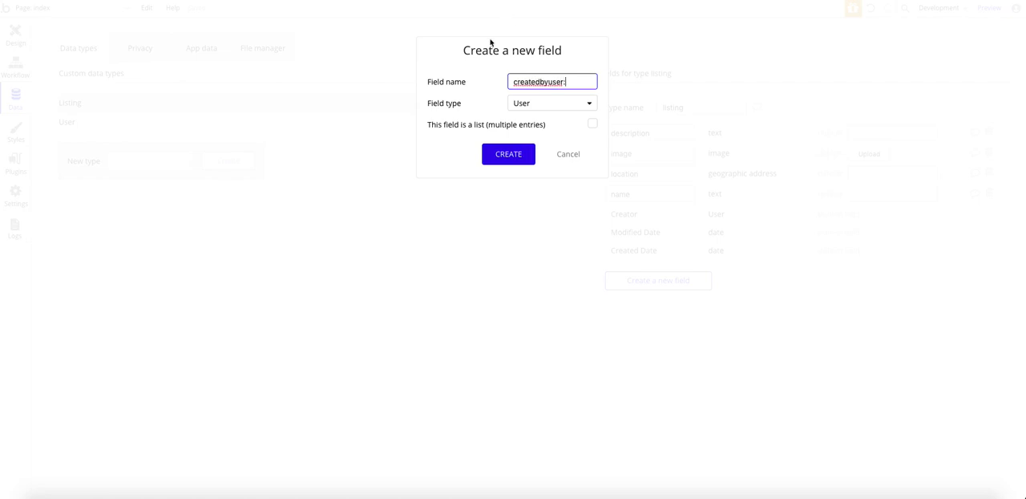
{"action": "left_click", "coordinate": [508, 154]}
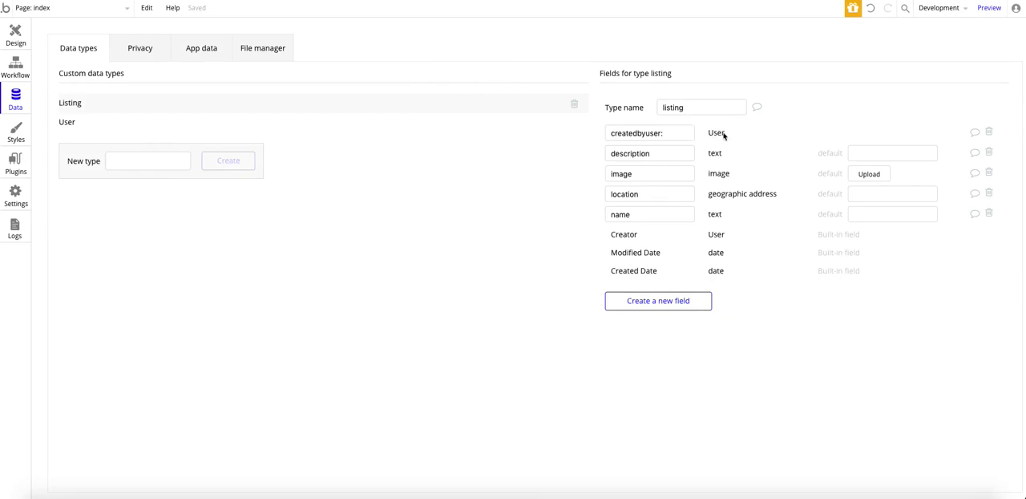
- Add a username text field to the User data type
{"action": "left_click", "coordinate": [67, 122]}
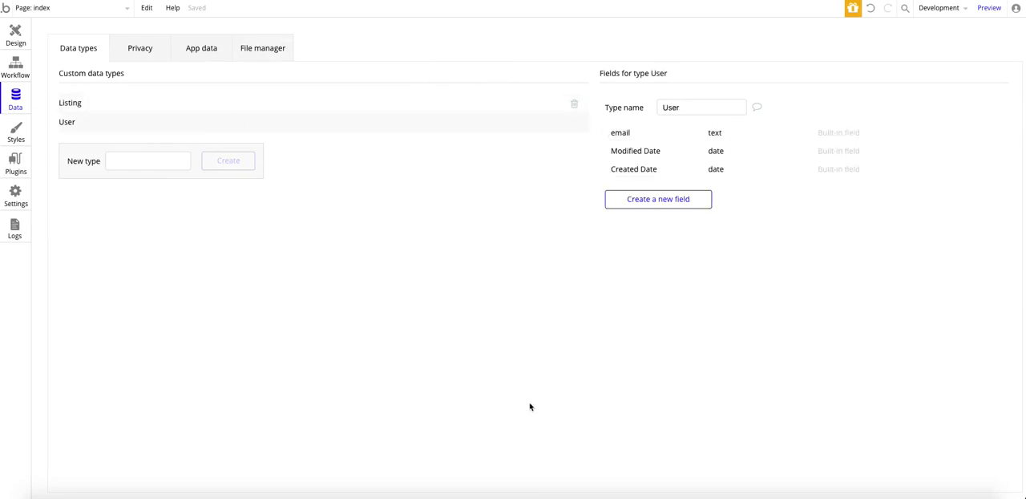
{"action": "left_click", "coordinate": [657, 199]}
{"action": "type", "text": "username"}
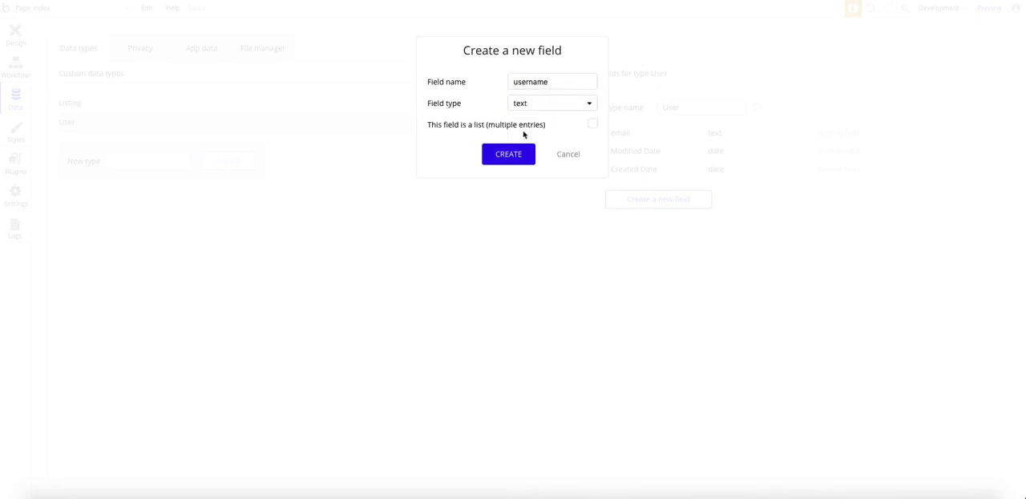
{"action": "left_click", "coordinate": [509, 154]}
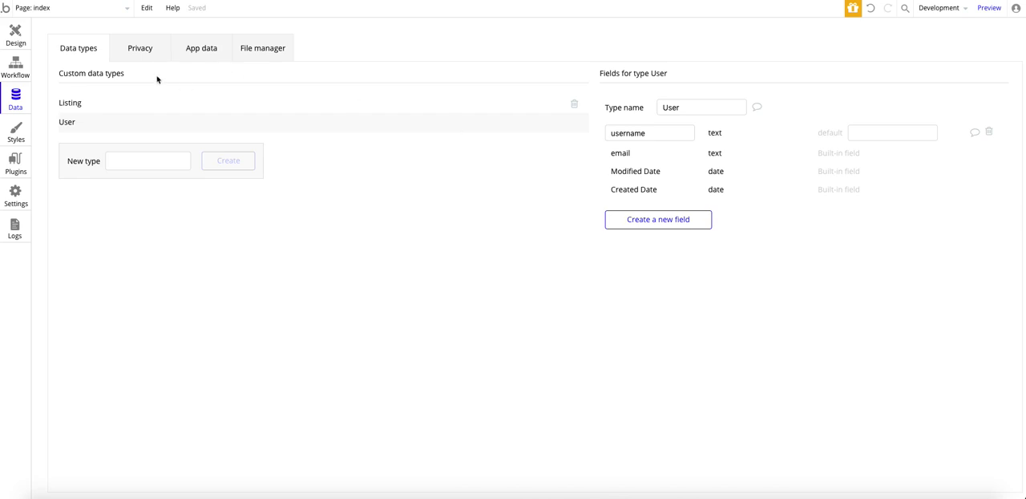
{"action": "mouse_move", "coordinate": [109, 67]}
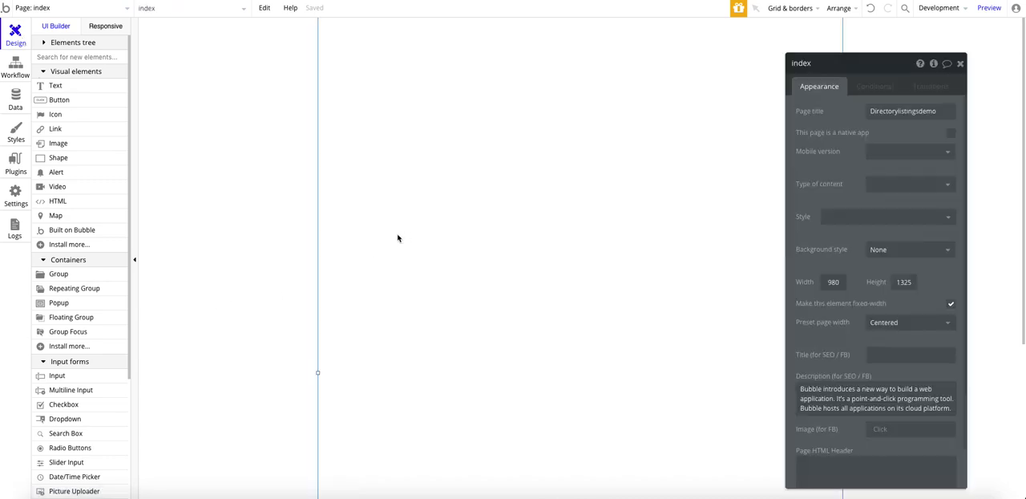
- Uncheck fixed-width on the index page and give it a flat colour background
{"action": "left_click", "coordinate": [950, 303]}
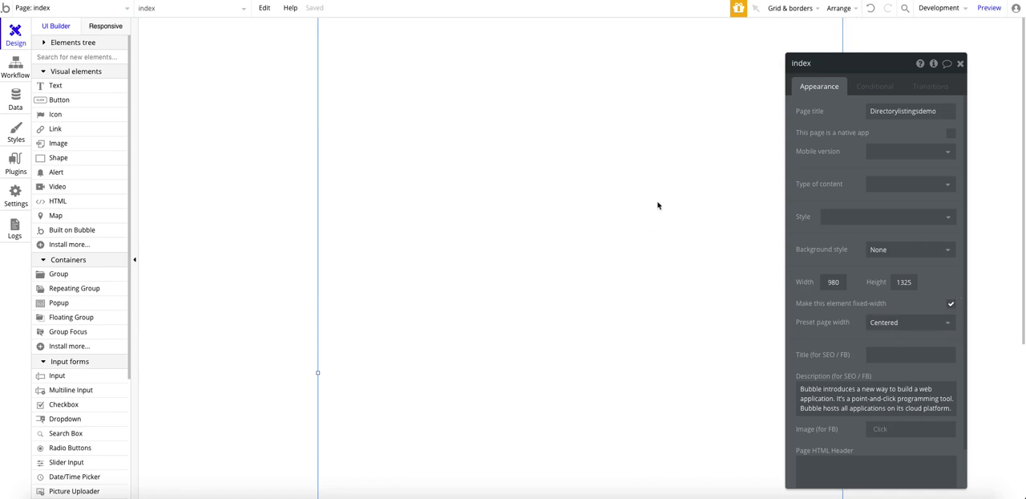
{"action": "left_click", "coordinate": [952, 303]}
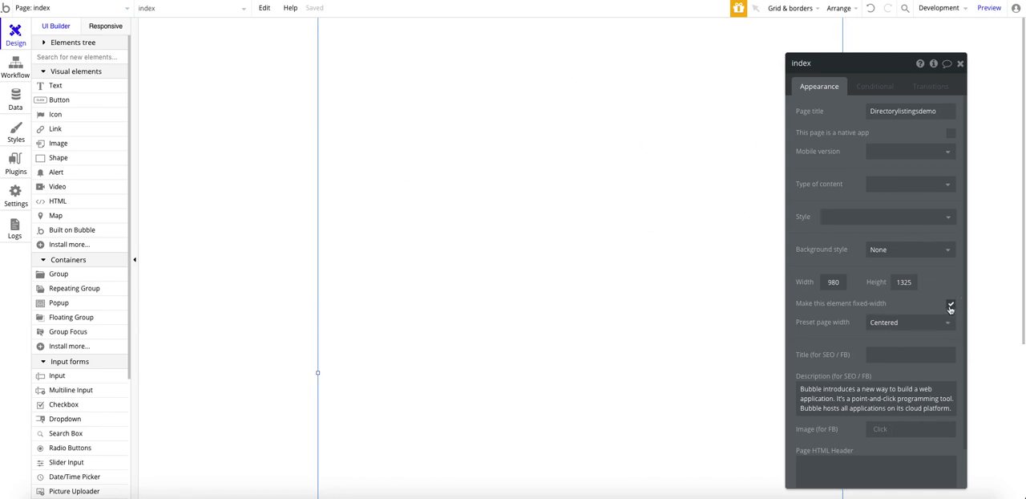
{"action": "left_click", "coordinate": [951, 303]}
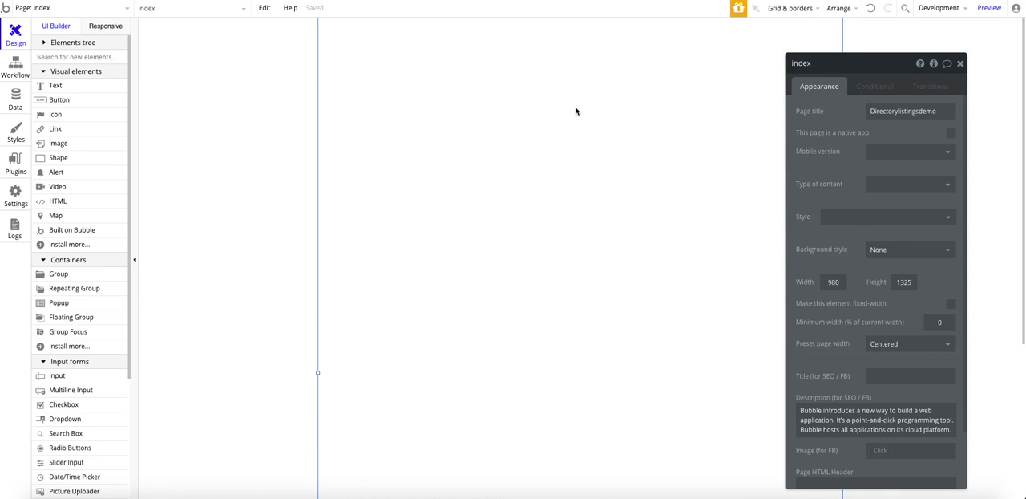
{"action": "left_click", "coordinate": [911, 250]}
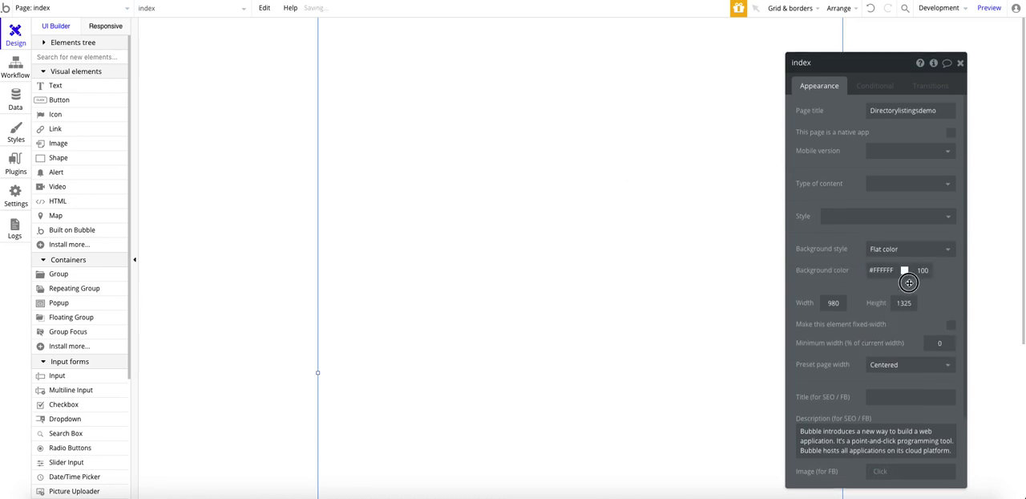
{"action": "left_click", "coordinate": [905, 269]}
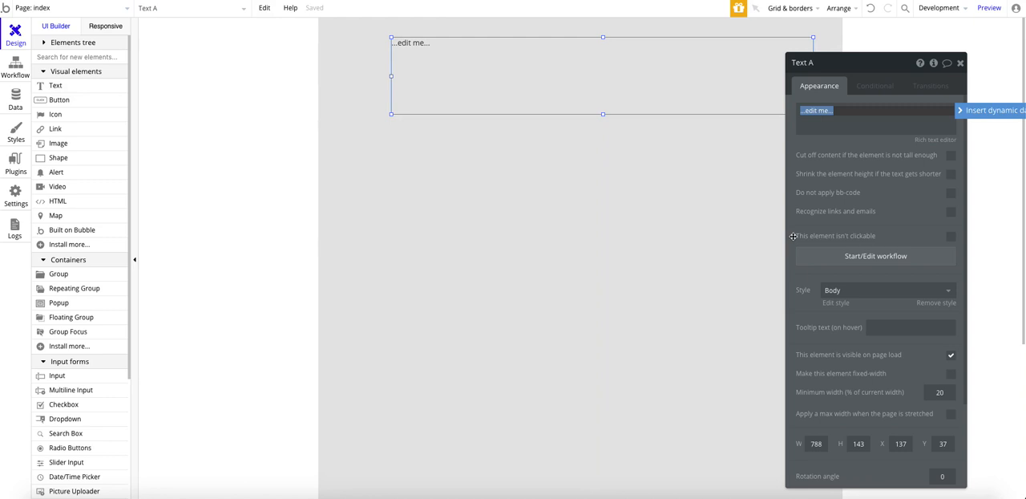
- Type 'Our Listings Application' into the heading, try a title style, and return it to Body
{"action": "type", "text": "p"}
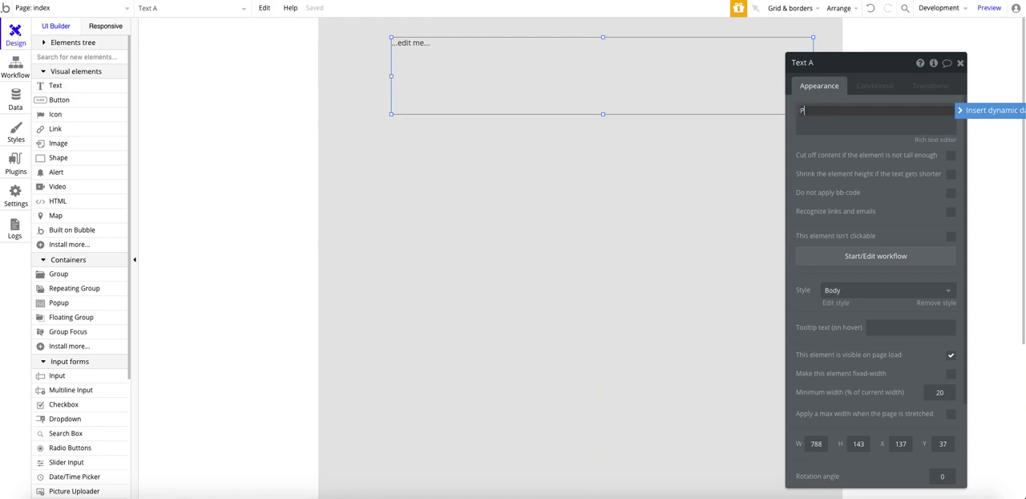
{"action": "type", "text": "Our Listings Application"}
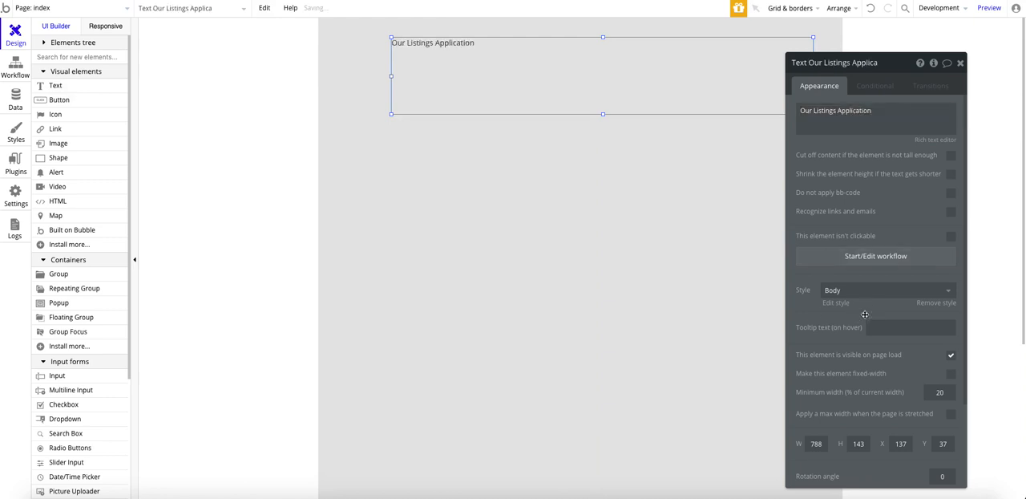
{"action": "left_click", "coordinate": [888, 289]}
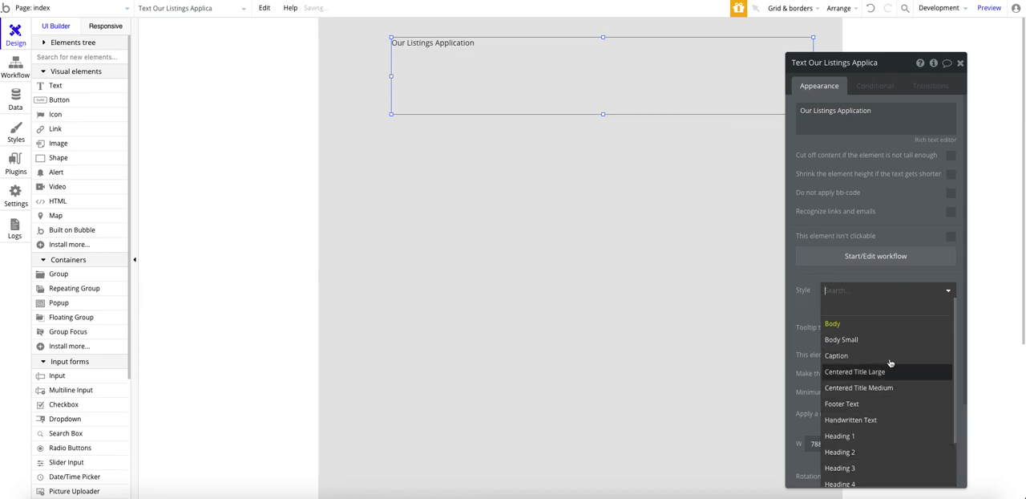
{"action": "left_click", "coordinate": [854, 372]}
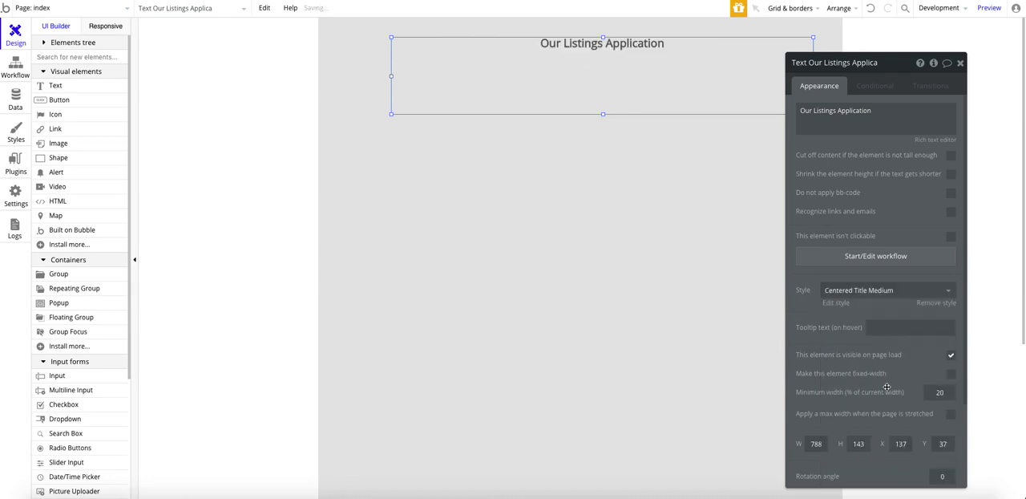
{"action": "left_click", "coordinate": [885, 289]}
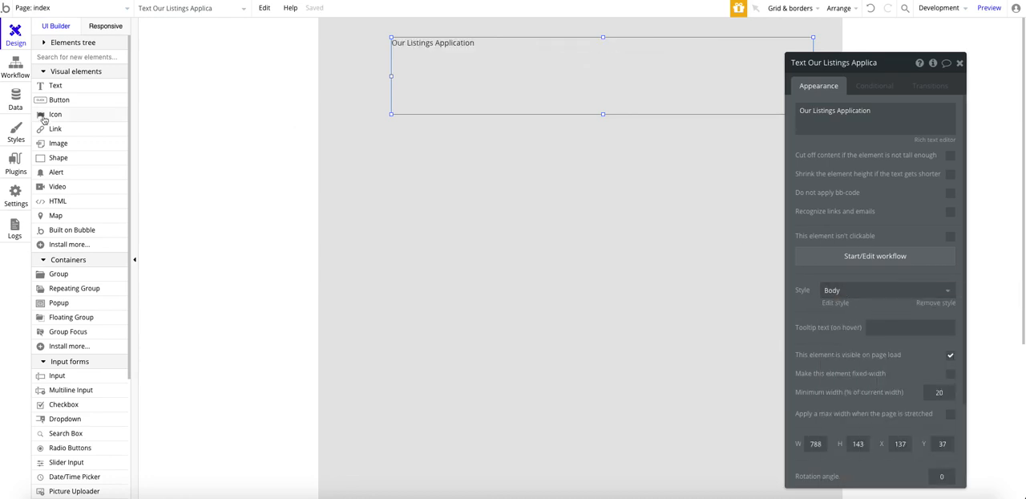
{"action": "left_click", "coordinate": [16, 131]}
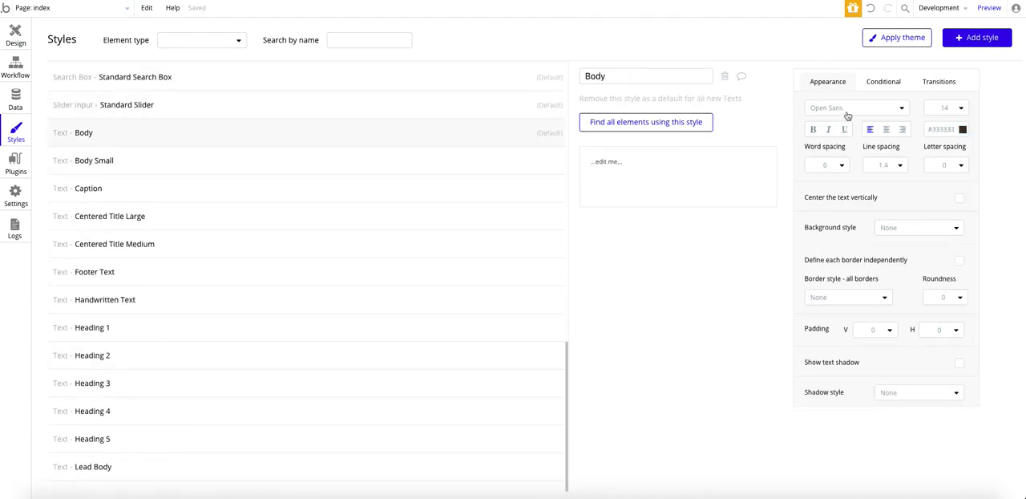
- Back in Design, set the heading's font size to 34 and center its text
{"action": "left_click", "coordinate": [946, 108]}
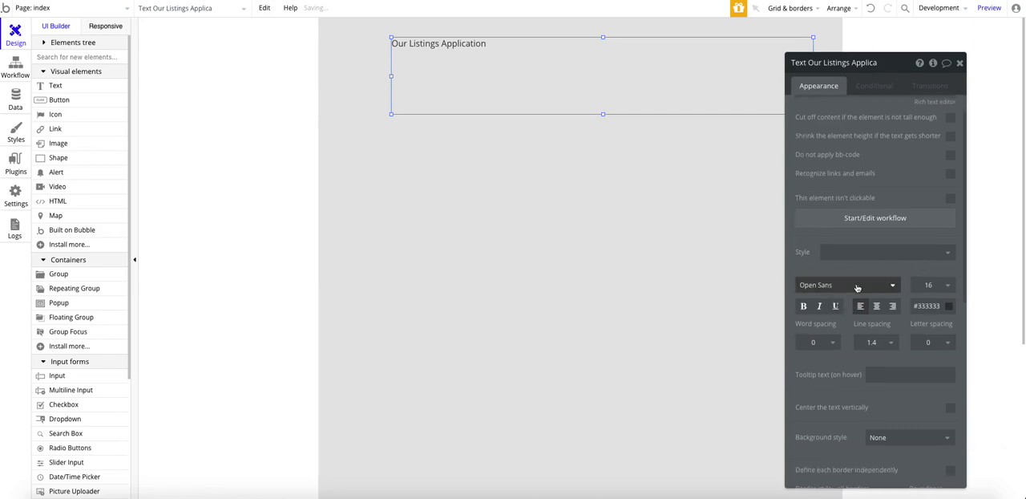
{"action": "left_click", "coordinate": [928, 285]}
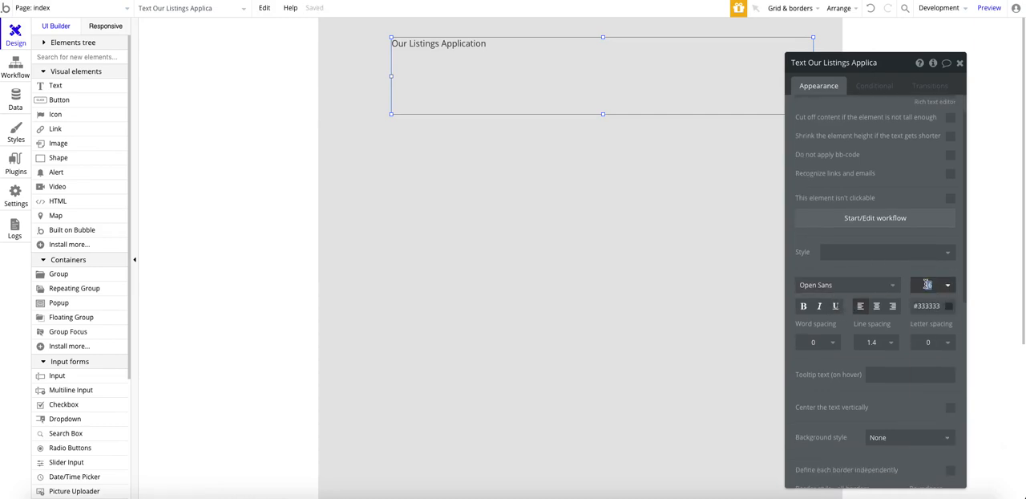
{"action": "left_click", "coordinate": [928, 285]}
{"action": "type", "text": "34"}
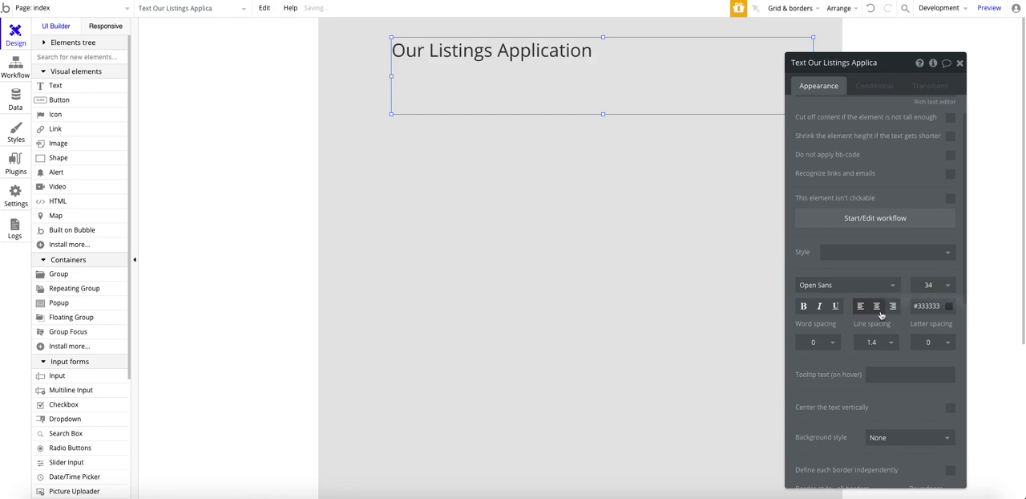
{"action": "left_click", "coordinate": [875, 305]}
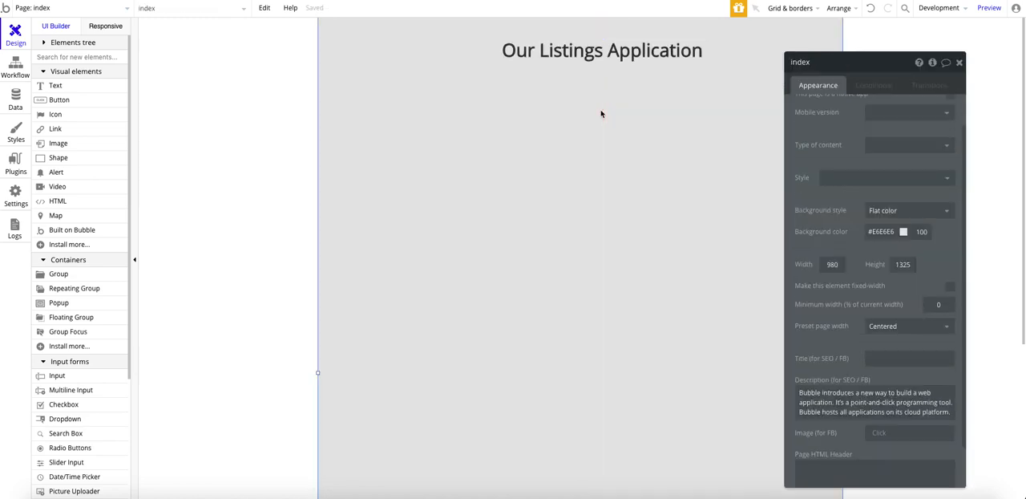
{"action": "mouse_move", "coordinate": [285, 167]}
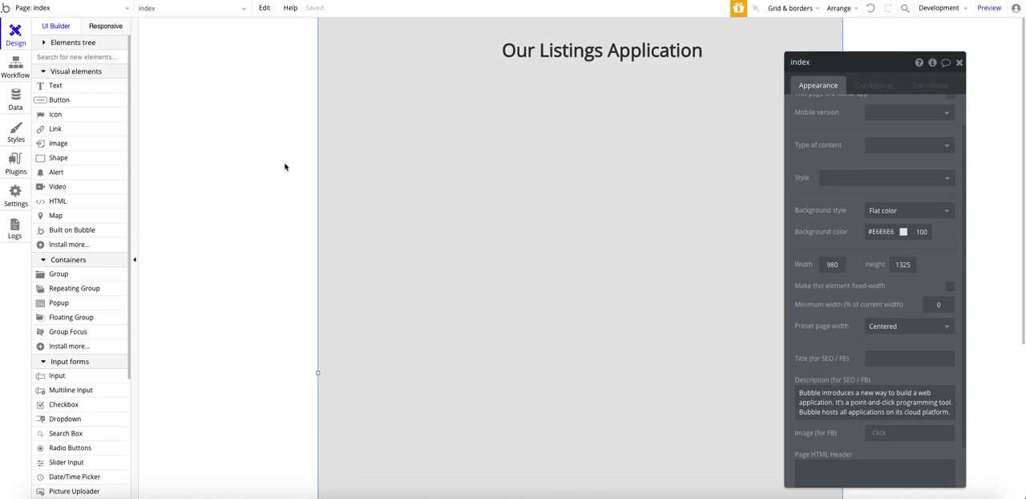
{"action": "mouse_move", "coordinate": [285, 172]}
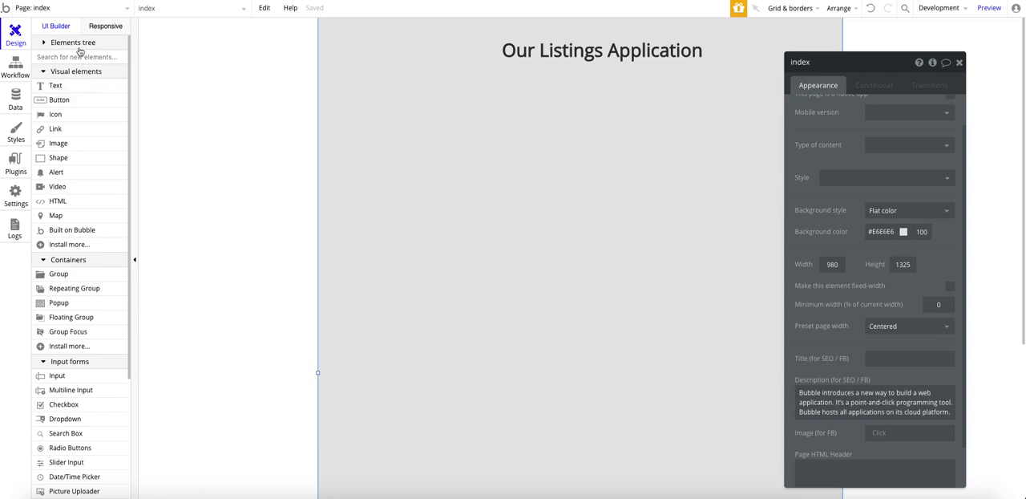
- Draw a Repeating Group on the page below the heading
{"action": "type", "text": "re"}
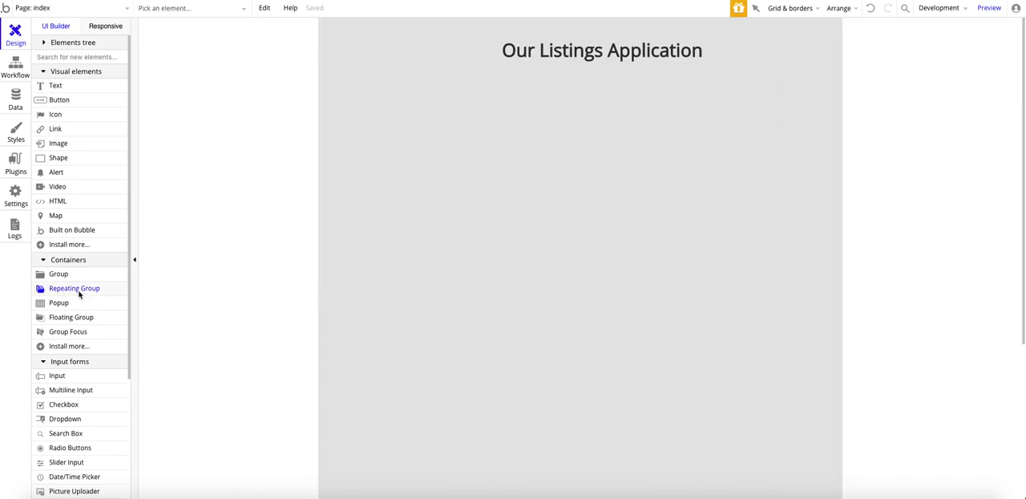
{"action": "left_click_drag", "start_coordinate": [369, 109], "coordinate": [750, 351]}
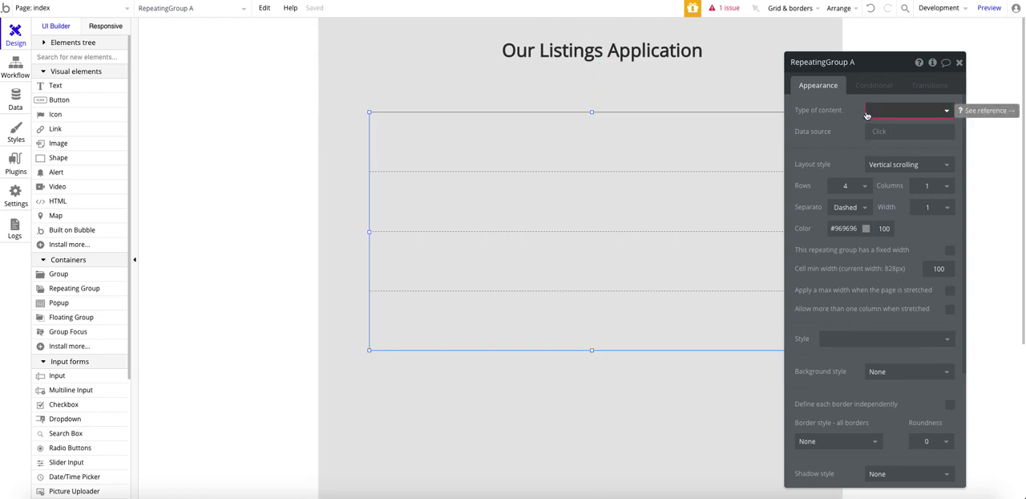
- Set the repeating group's content type to listing and its data source to a search for listings
{"action": "left_click", "coordinate": [906, 109]}
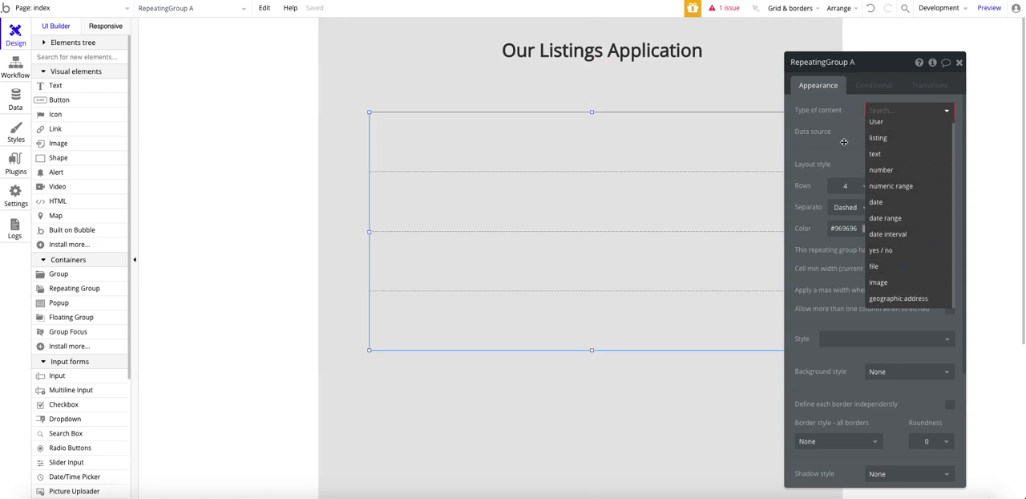
{"action": "left_click", "coordinate": [879, 137]}
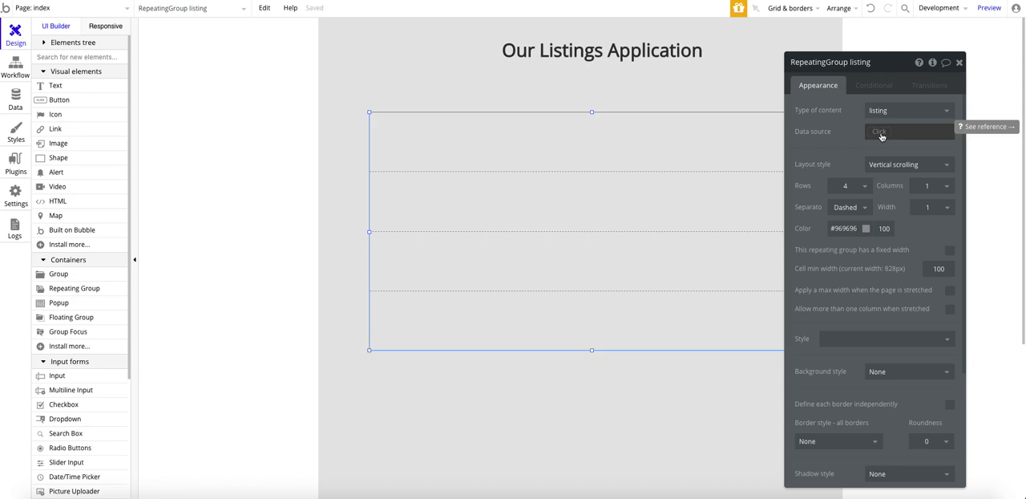
{"action": "left_click", "coordinate": [880, 132]}
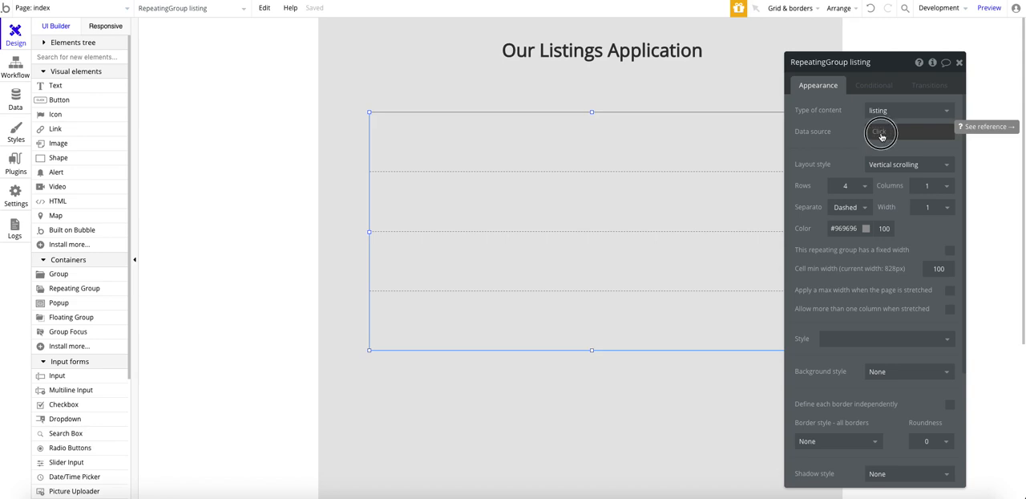
{"action": "left_click", "coordinate": [911, 132]}
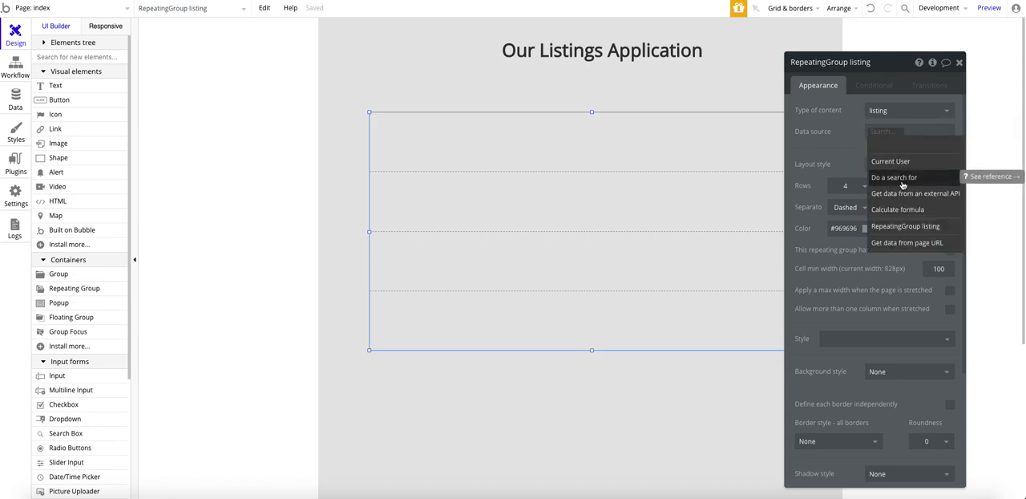
{"action": "left_click", "coordinate": [893, 177]}
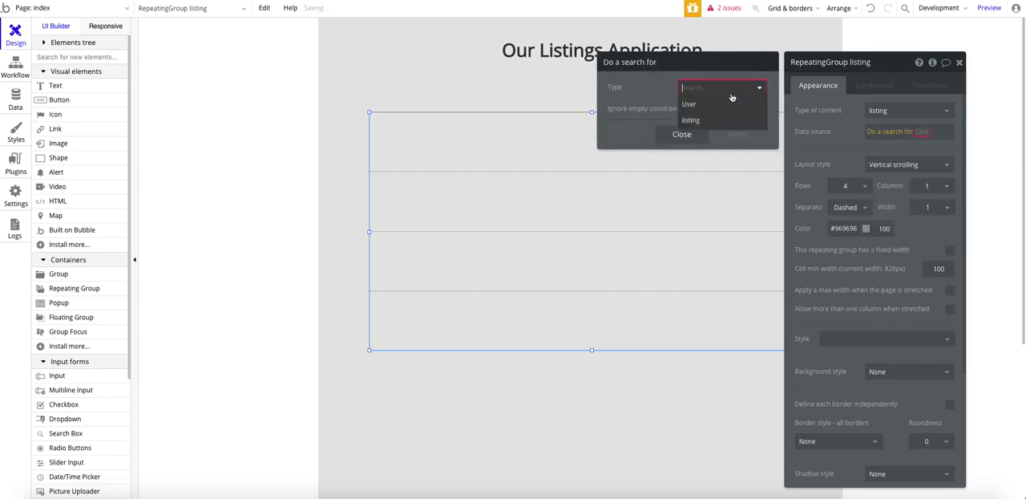
{"action": "left_click", "coordinate": [689, 119]}
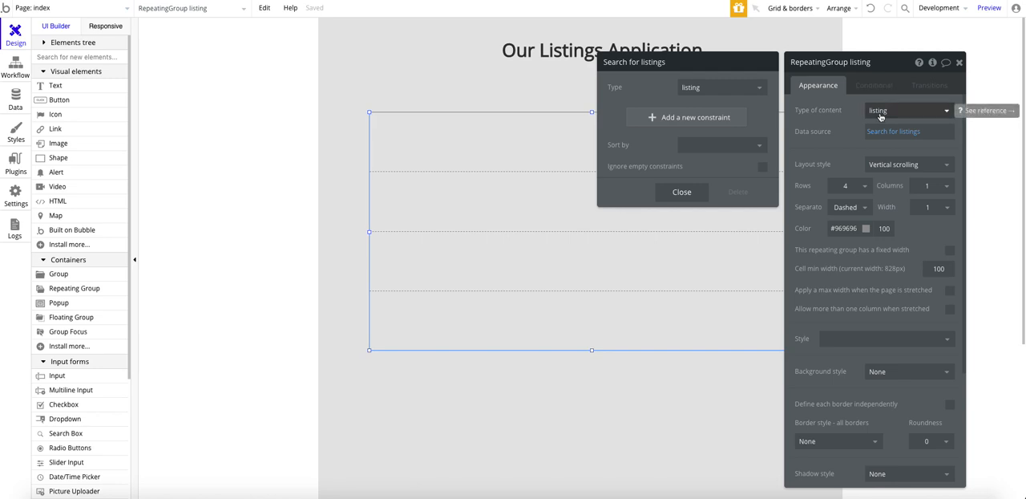
{"action": "mouse_move", "coordinate": [879, 113]}
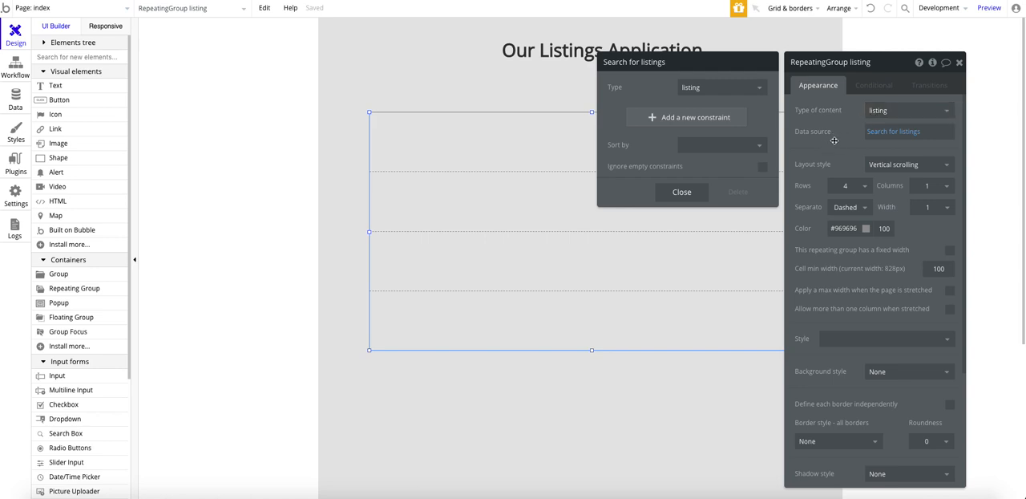
{"action": "mouse_move", "coordinate": [901, 138]}
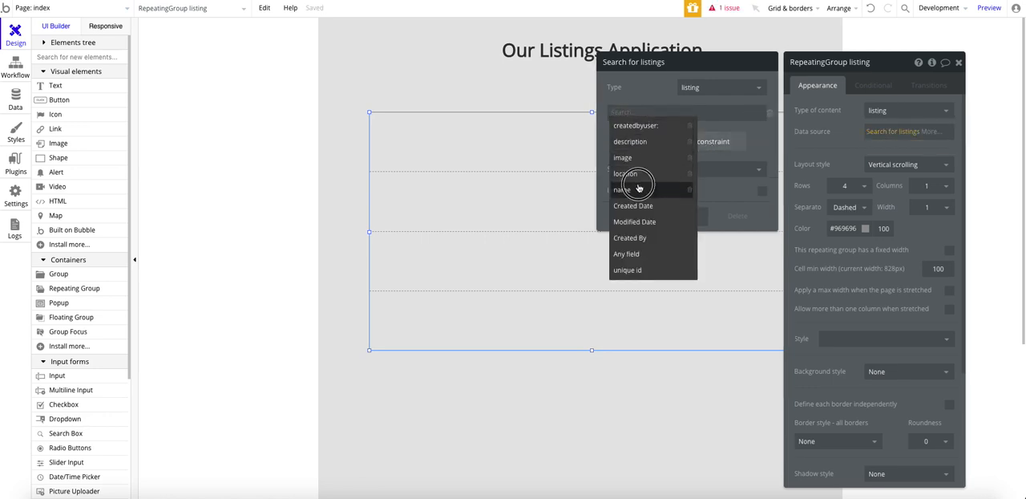
- Try a name constraint 'test' on the listing search, then close the search settings
{"action": "left_click", "coordinate": [623, 191]}
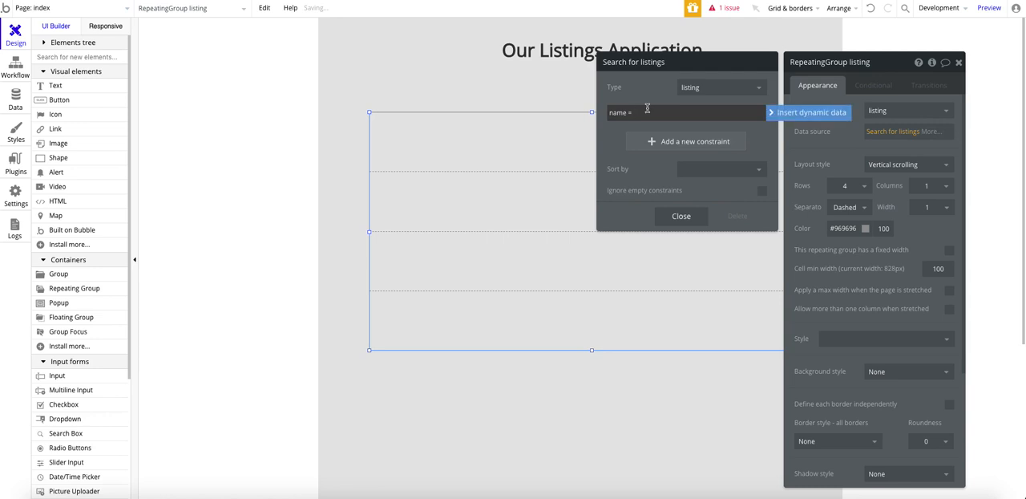
{"action": "type", "text": "test"}
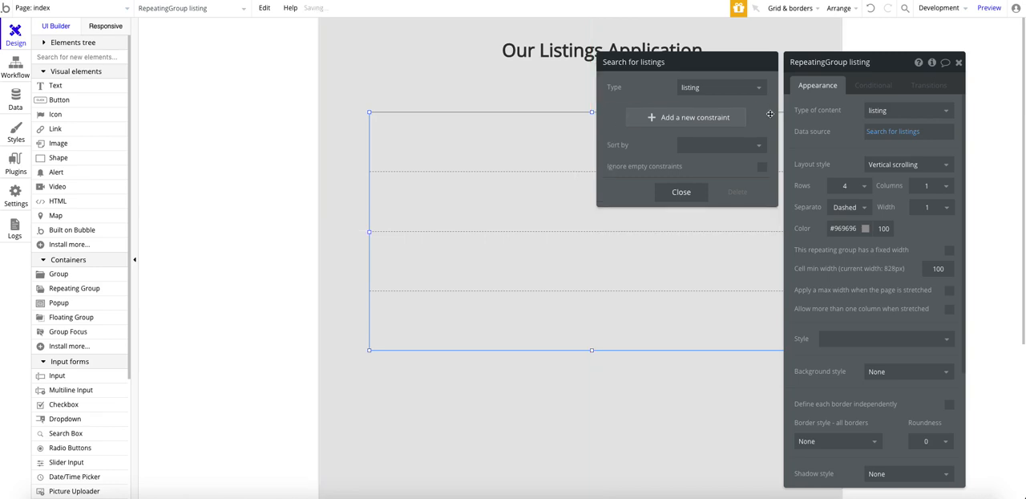
{"action": "left_click", "coordinate": [680, 192]}
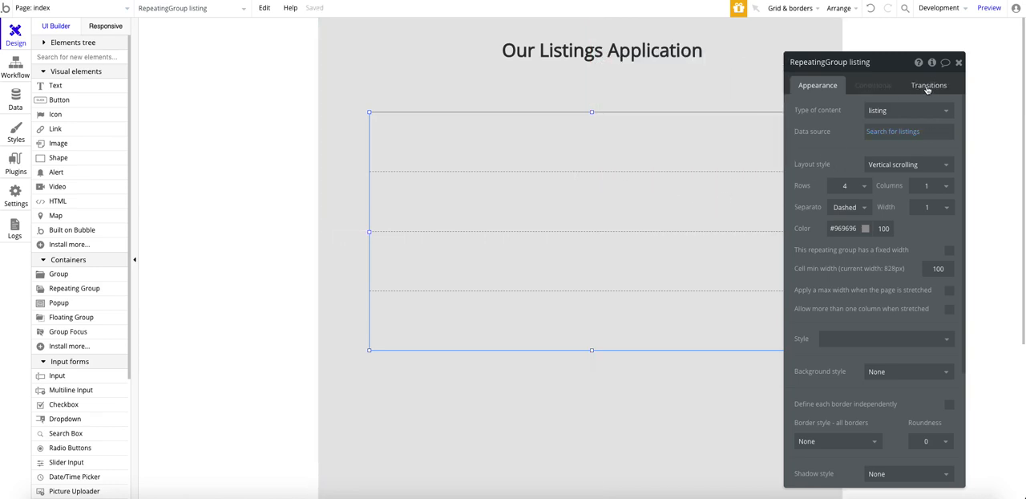
{"action": "right_click", "coordinate": [592, 232]}
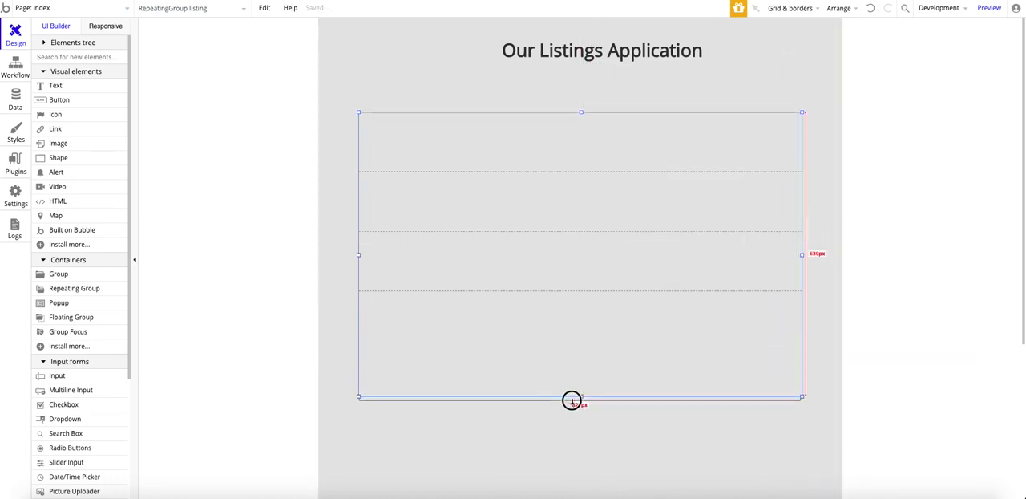
- Stretch the repeating group taller and place a group filling its first row
{"action": "left_click_drag", "start_coordinate": [570, 400], "coordinate": [580, 420]}
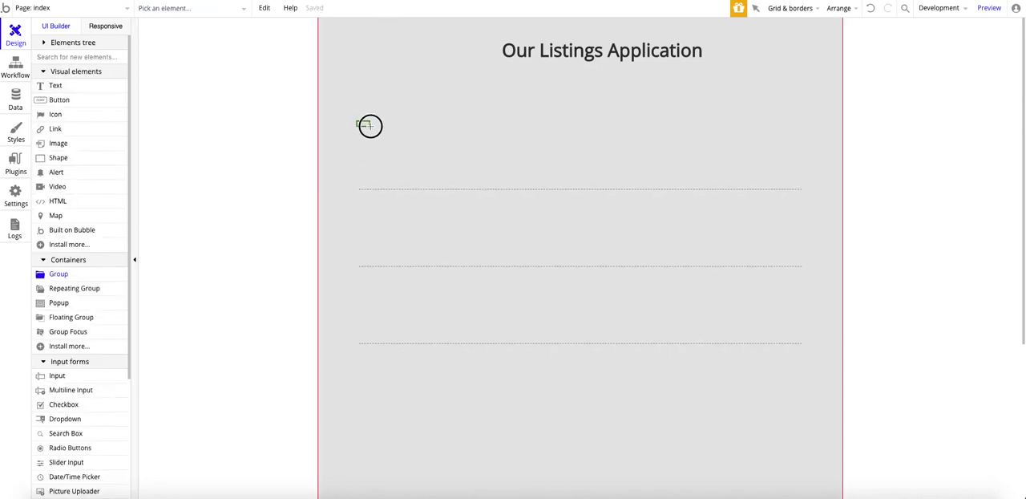
{"action": "left_click_drag", "start_coordinate": [356, 120], "coordinate": [488, 186]}
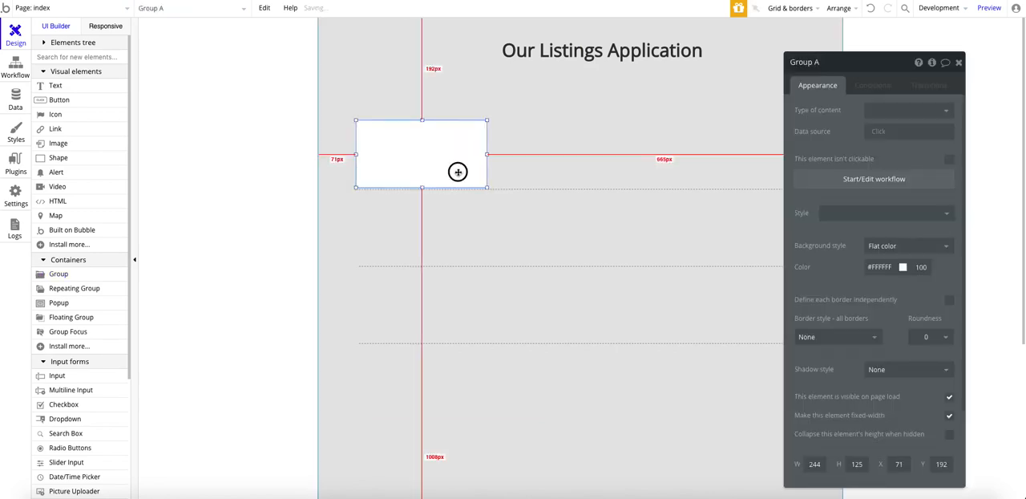
{"action": "left_click_drag", "start_coordinate": [420, 152], "coordinate": [391, 89]}
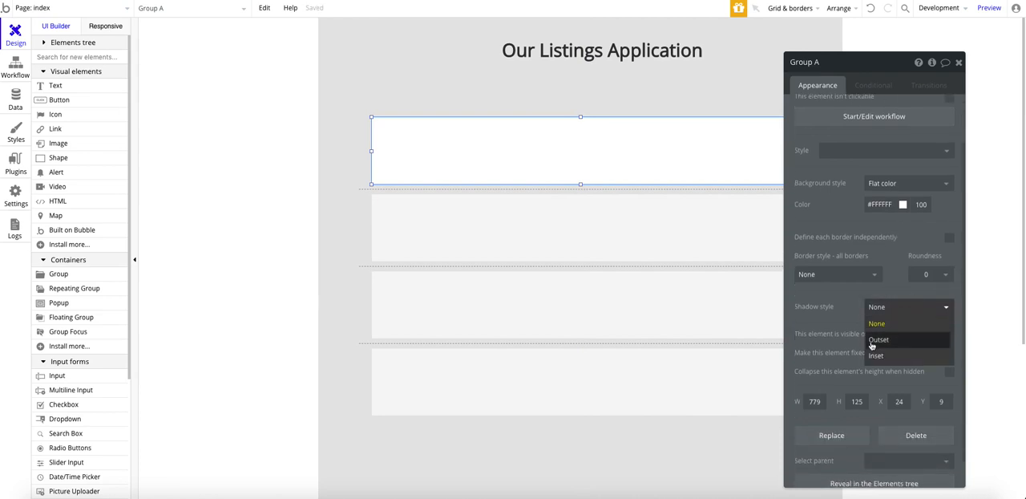
- Give the white card a light outset shadow and remove the dashed separators between rows
{"action": "left_click", "coordinate": [878, 340]}
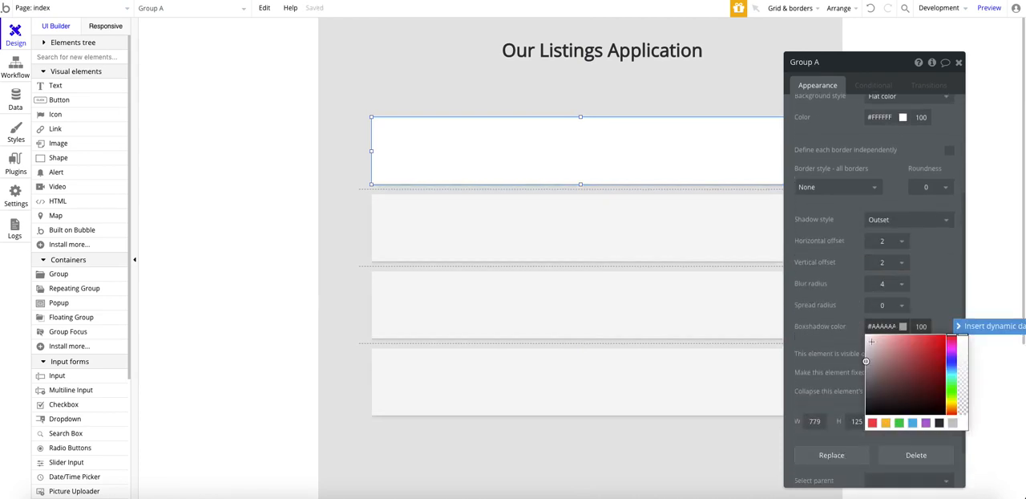
{"action": "left_click", "coordinate": [865, 343]}
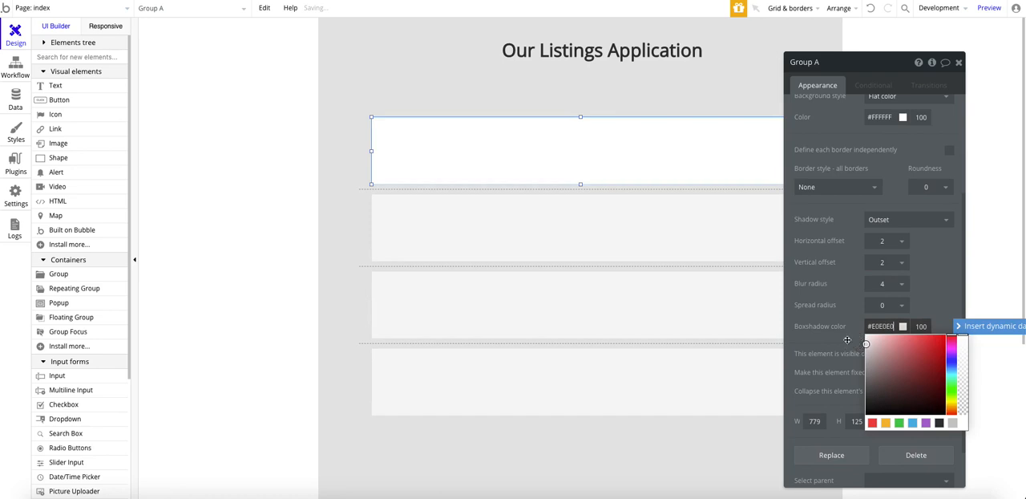
{"action": "left_click", "coordinate": [930, 186]}
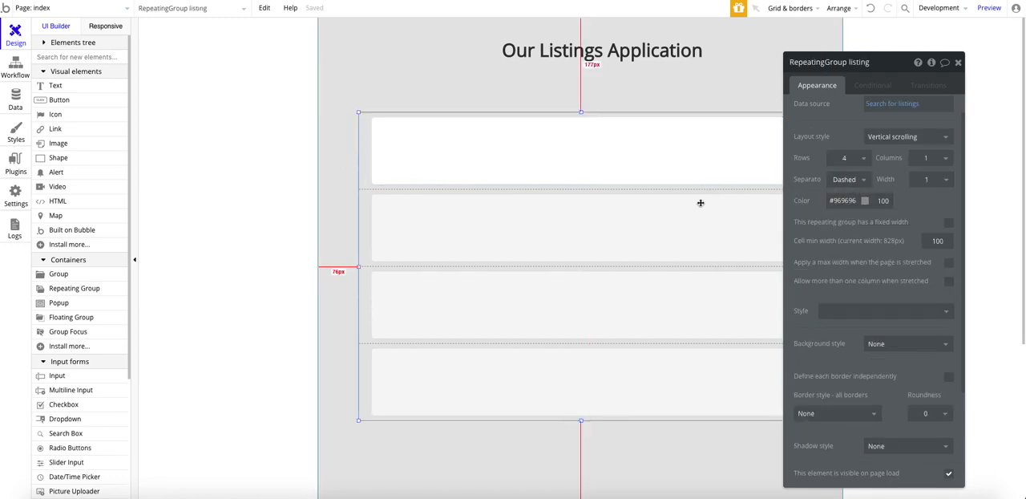
{"action": "left_click", "coordinate": [848, 179]}
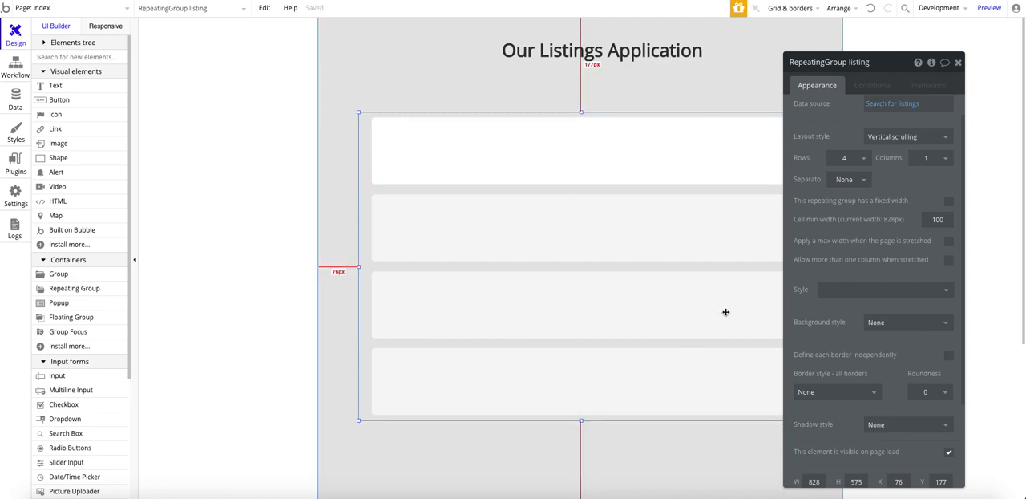
{"action": "left_click", "coordinate": [957, 63]}
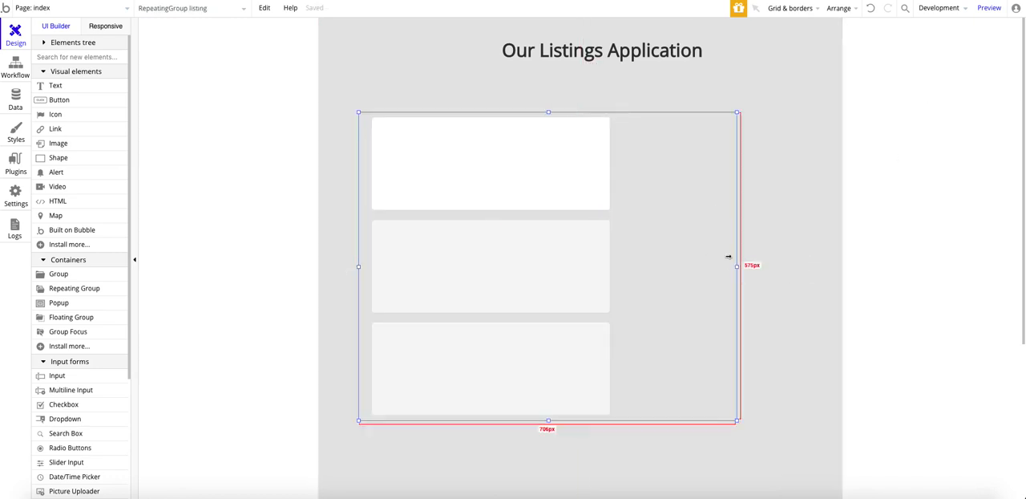
- Narrow the repeating group and centre it on the page
{"action": "left_click_drag", "start_coordinate": [736, 267], "coordinate": [622, 266]}
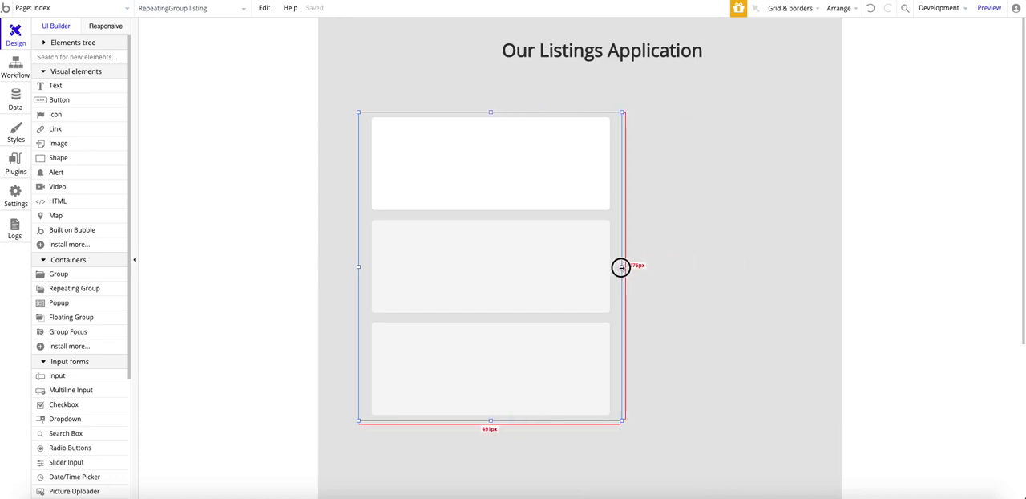
{"action": "left_click_drag", "start_coordinate": [622, 266], "coordinate": [712, 266]}
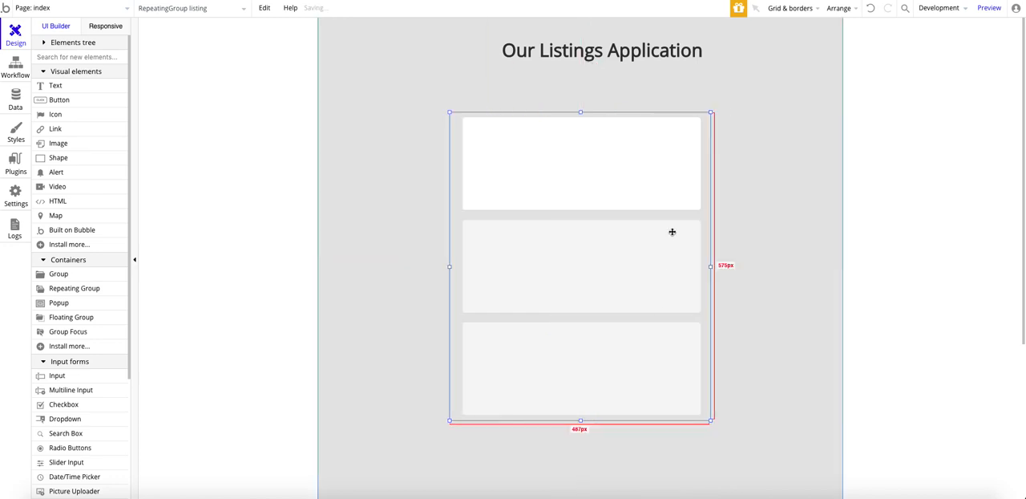
{"action": "left_click", "coordinate": [893, 95]}
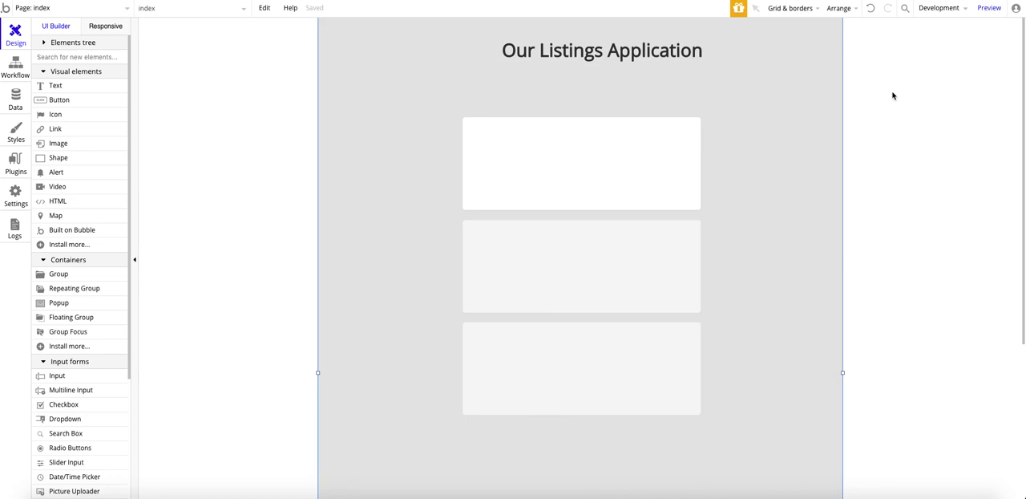
- Set the card group's content type to listing with Current cell's listing as its data
{"action": "left_click", "coordinate": [580, 164]}
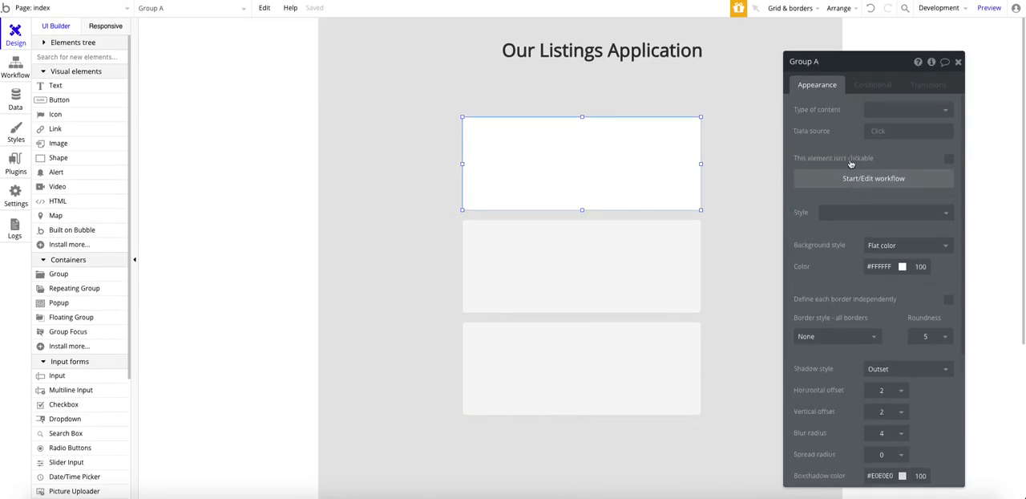
{"action": "left_click", "coordinate": [905, 109]}
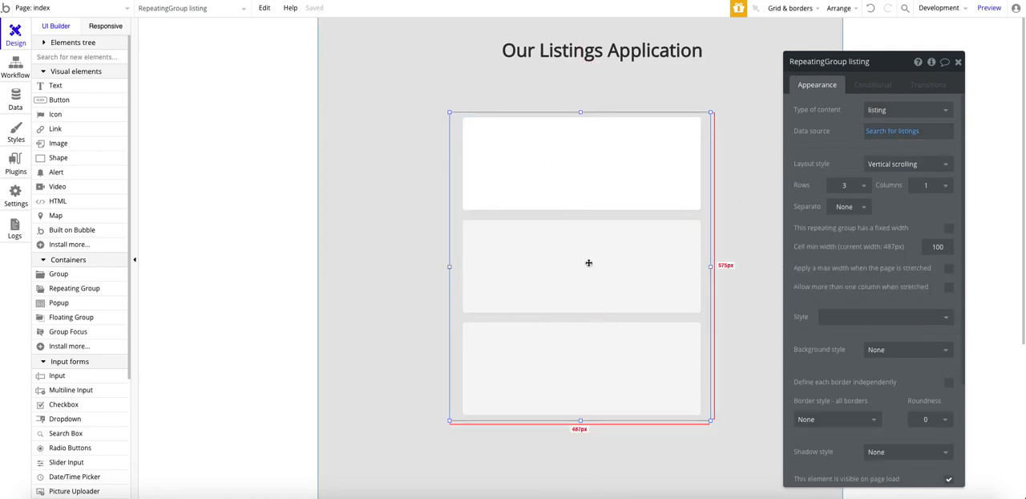
{"action": "left_click", "coordinate": [581, 163]}
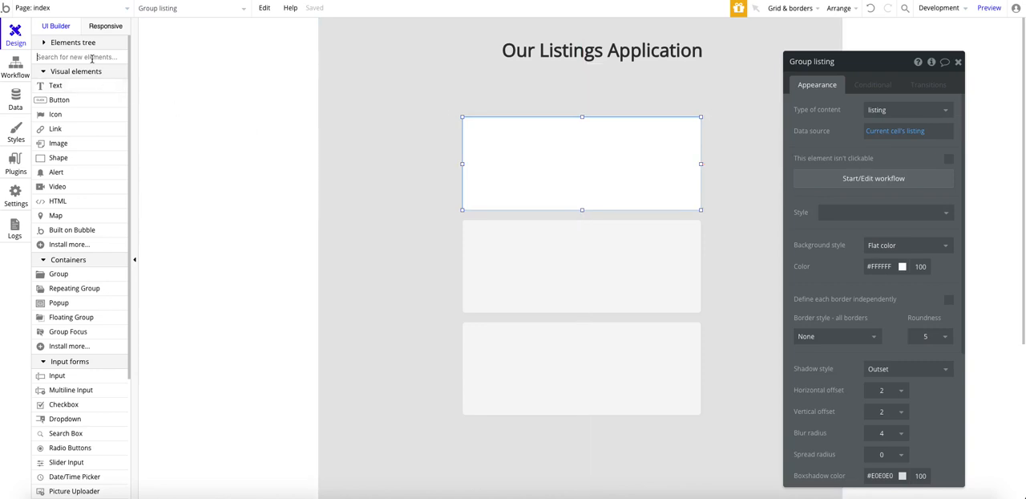
- Add an image showing Parent group's listing's image, rendered with Rescale
{"action": "left_click", "coordinate": [77, 56]}
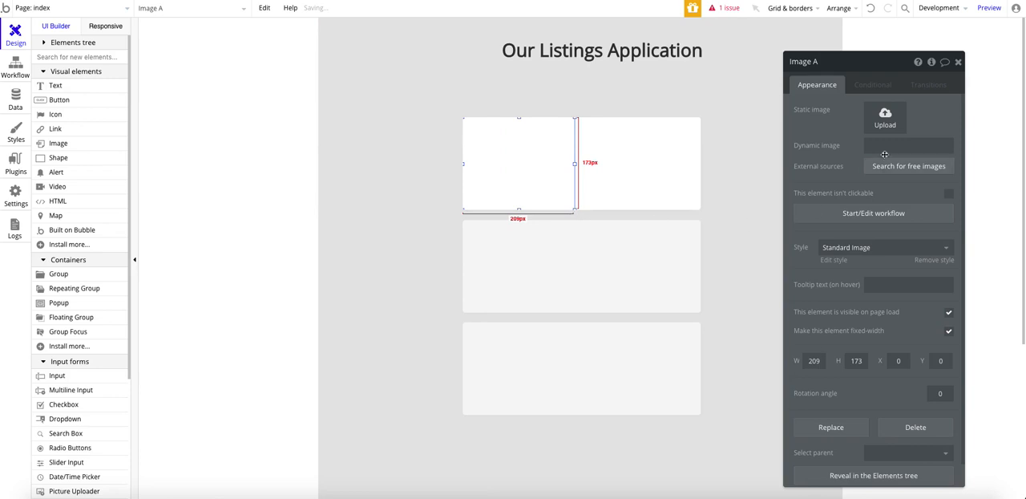
{"action": "left_click", "coordinate": [907, 144]}
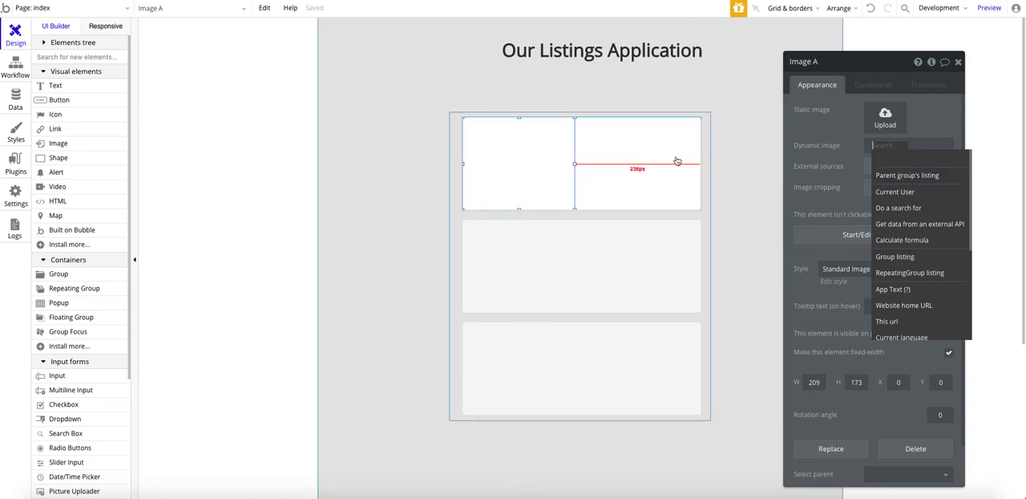
{"action": "left_click", "coordinate": [908, 175]}
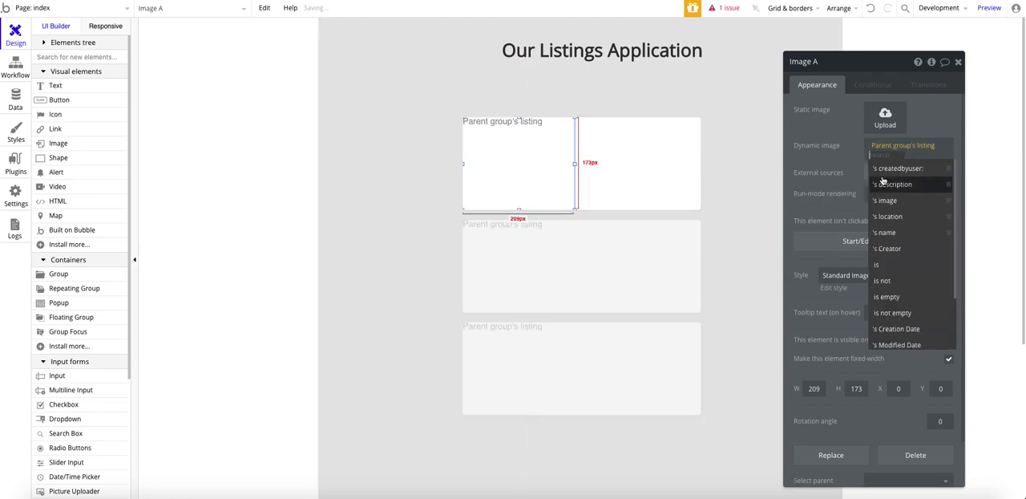
{"action": "left_click", "coordinate": [885, 201]}
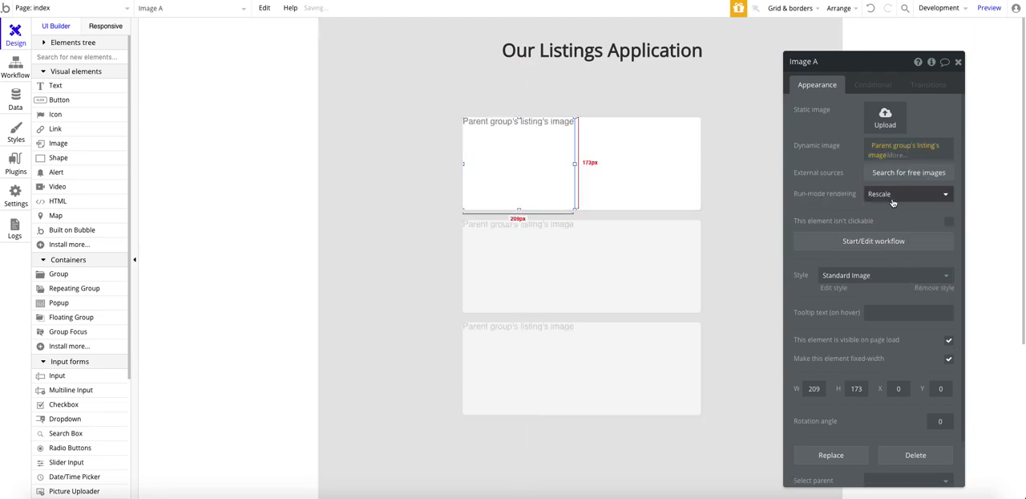
{"action": "left_click", "coordinate": [908, 192]}
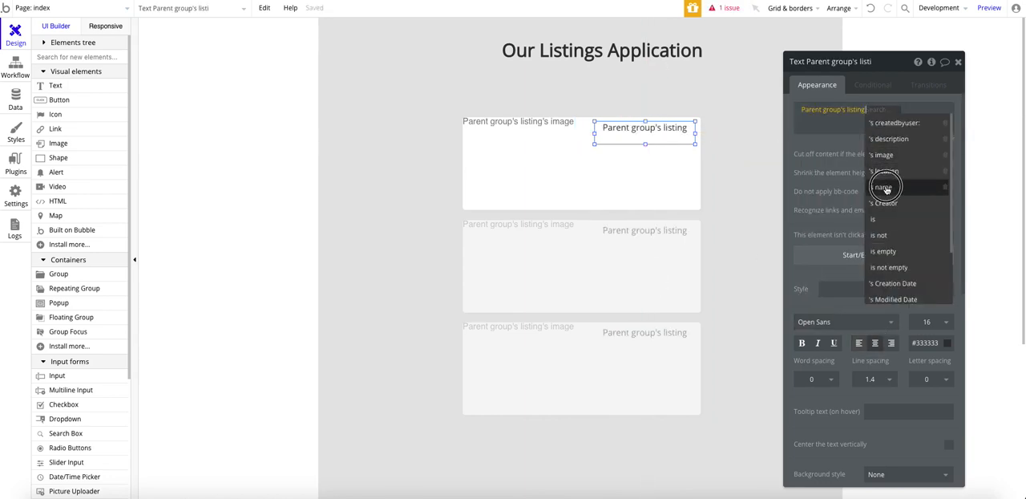
- Show Parent group's listing's name in a text, and its description in a second text below
{"action": "left_click", "coordinate": [885, 186]}
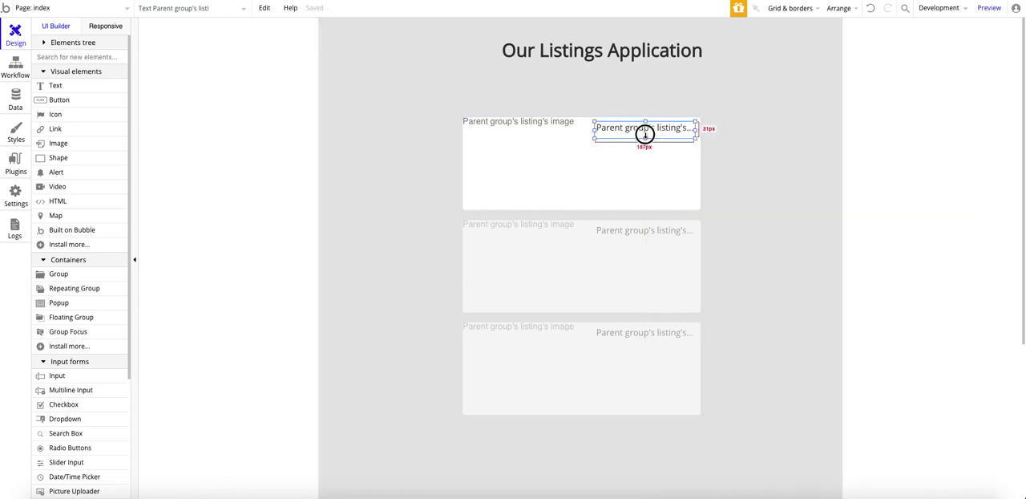
{"action": "left_click", "coordinate": [644, 128]}
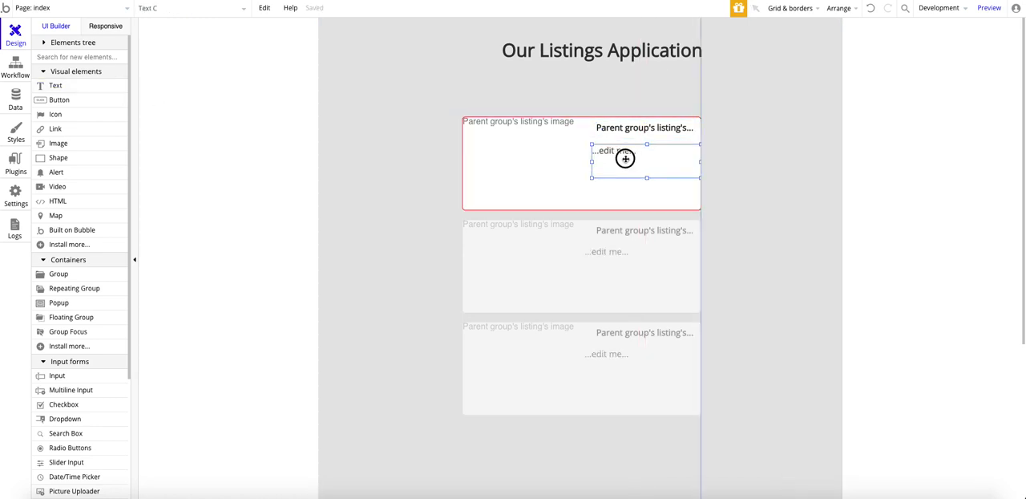
{"action": "left_click", "coordinate": [645, 128]}
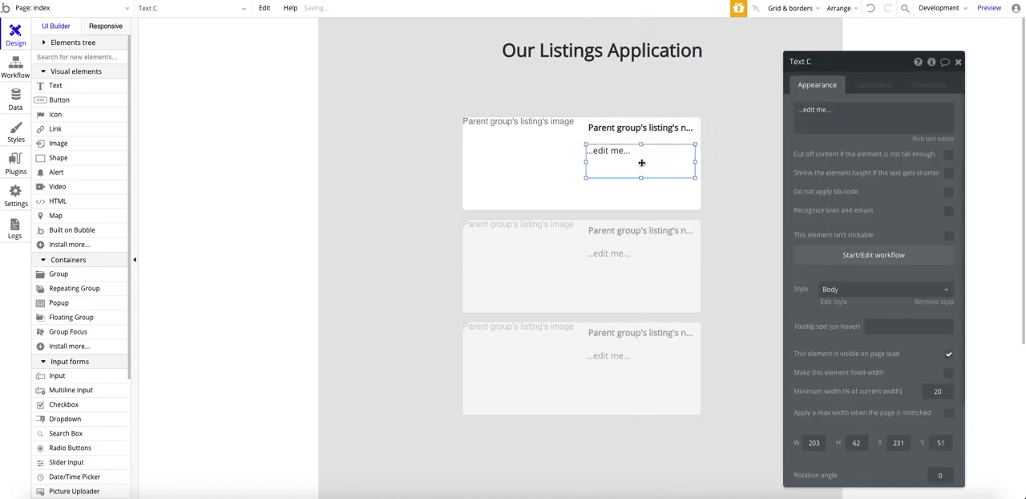
{"action": "left_click", "coordinate": [959, 109]}
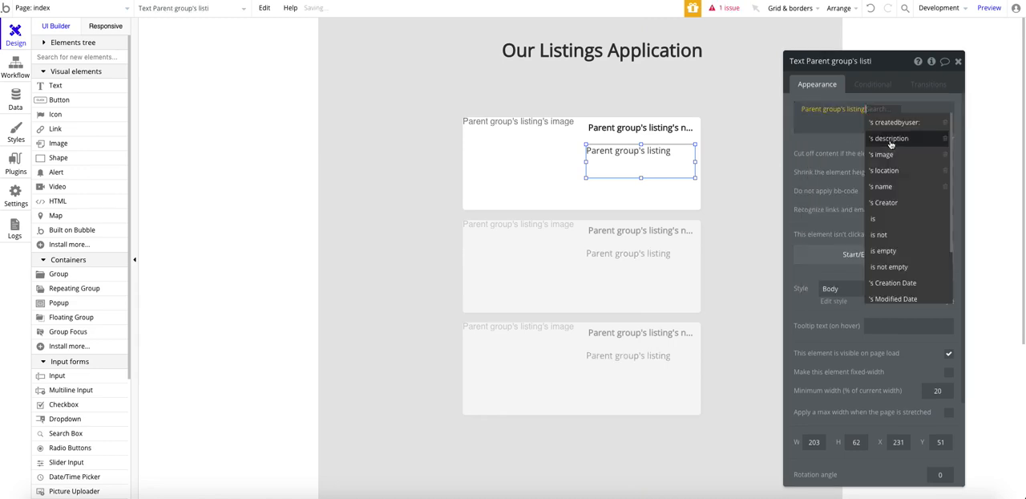
{"action": "left_click", "coordinate": [888, 138]}
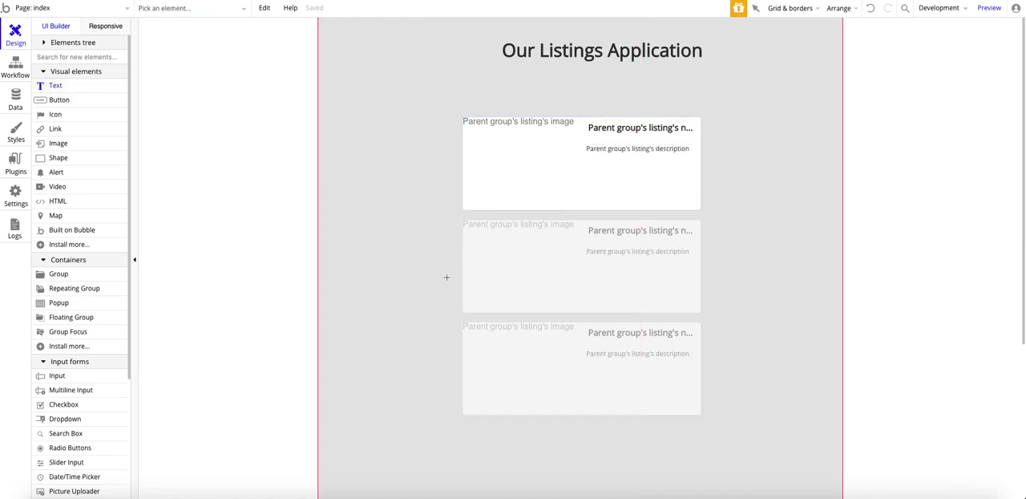
- Add a text with the listing location's formatted address in lighter grey #BABABA
{"action": "left_click", "coordinate": [638, 149]}
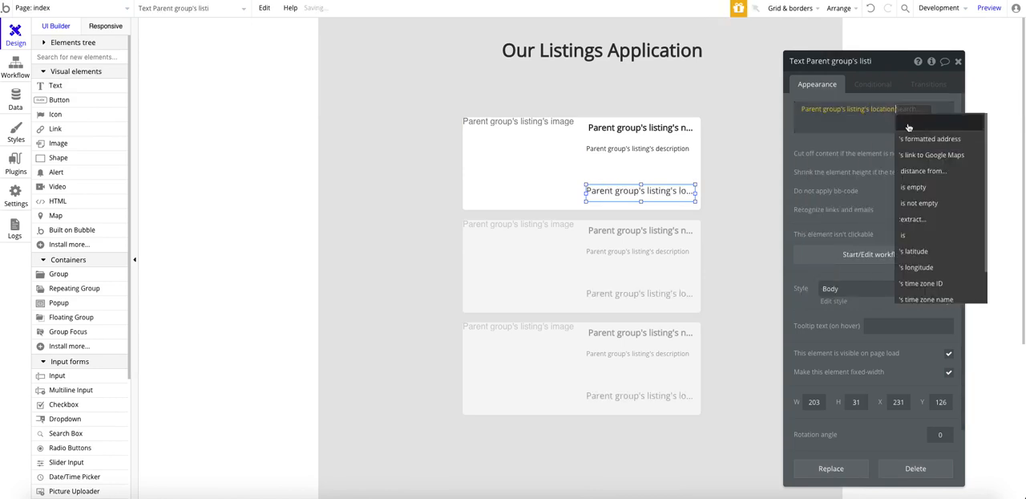
{"action": "left_click", "coordinate": [929, 138]}
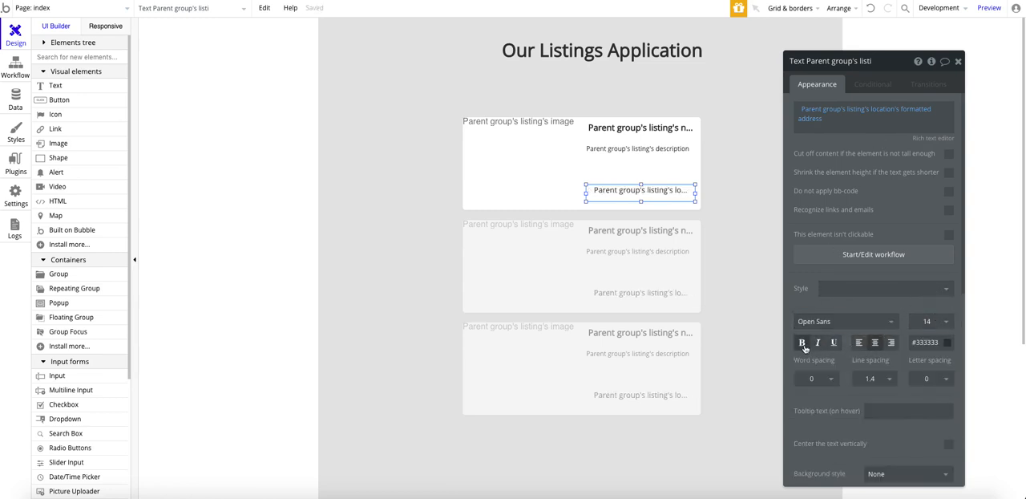
{"action": "left_click", "coordinate": [929, 343]}
{"action": "type", "text": "#8A8A8A"}
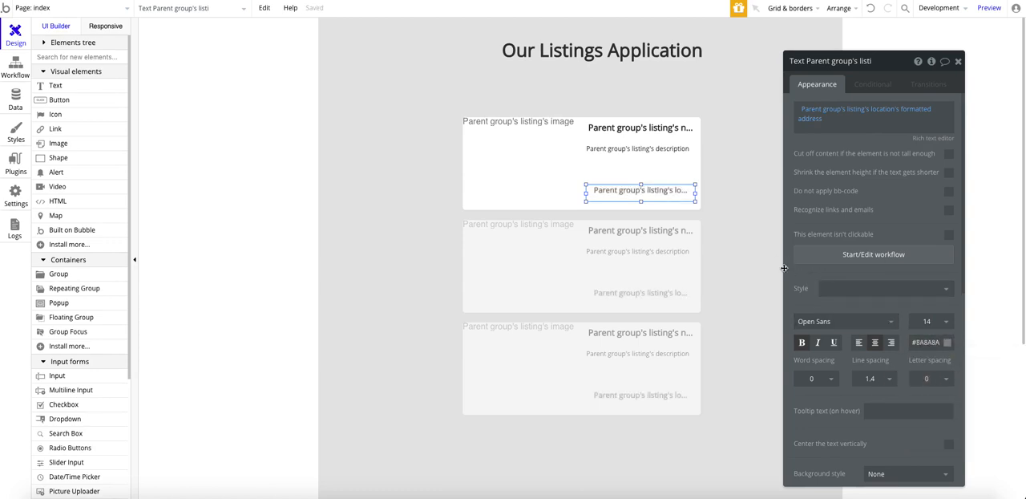
{"action": "left_click", "coordinate": [957, 61]}
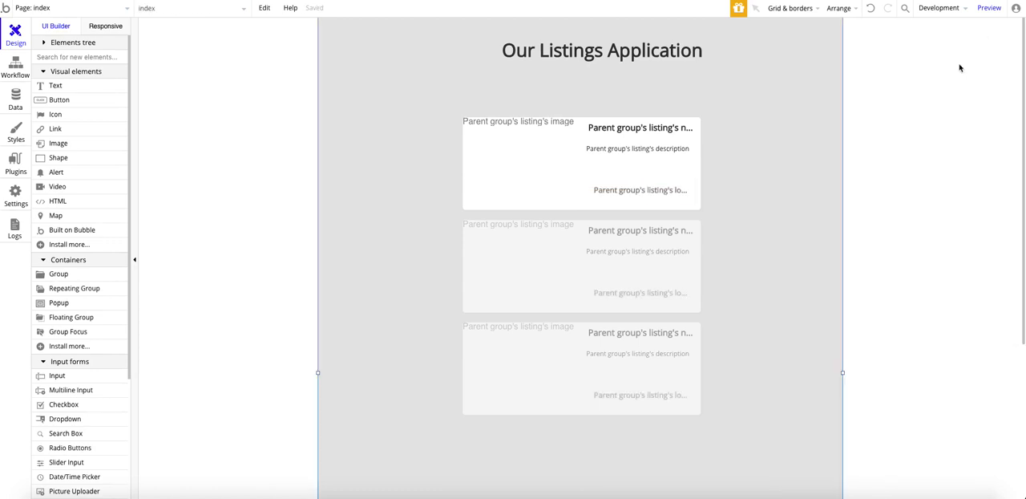
- Run a normal preview of the listings page
{"action": "left_click", "coordinate": [989, 8]}
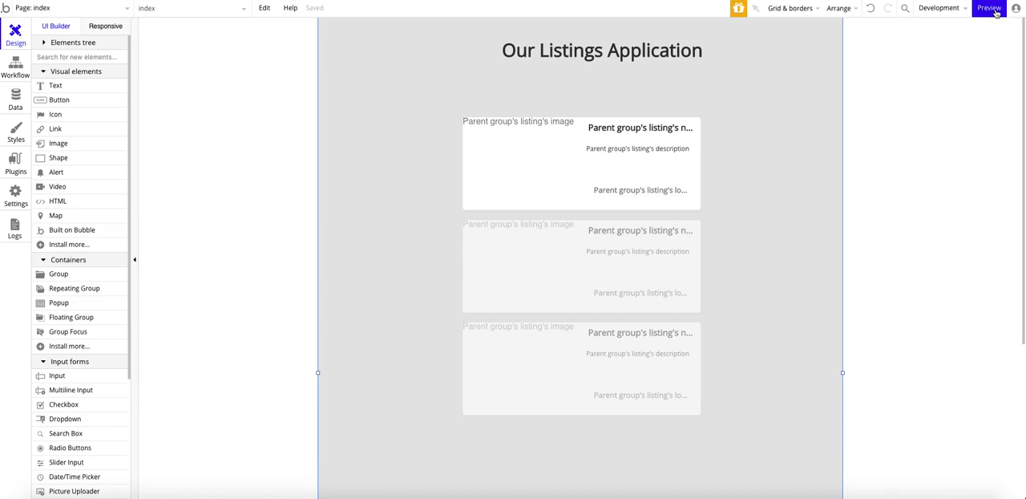
{"action": "left_click", "coordinate": [1001, 8]}
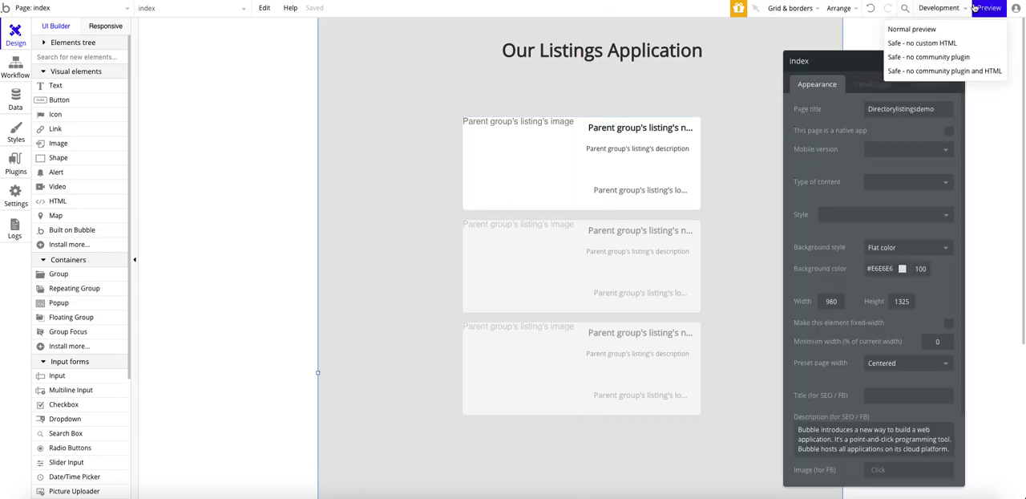
{"action": "left_click", "coordinate": [987, 8]}
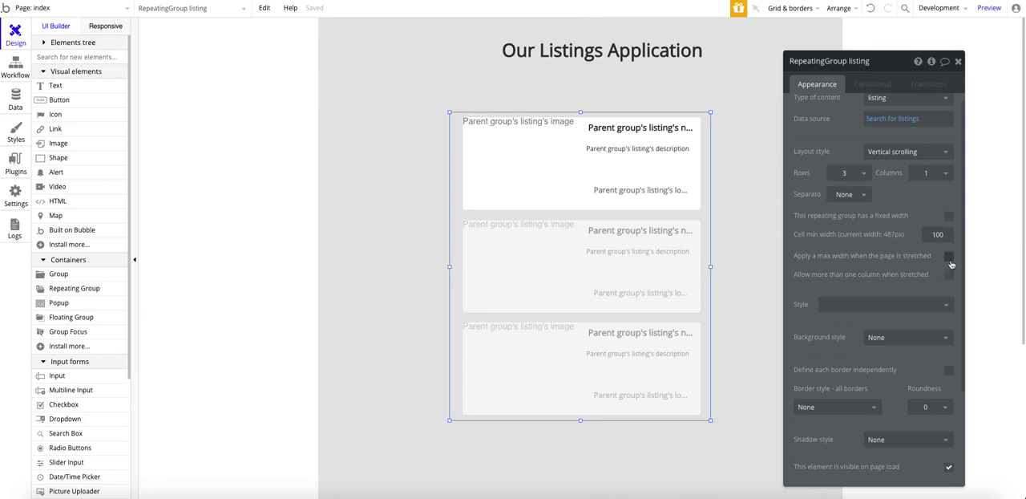
- Tick 'Apply a max width when the page is stretched' at 100% on the repeating group
{"action": "left_click", "coordinate": [949, 254]}
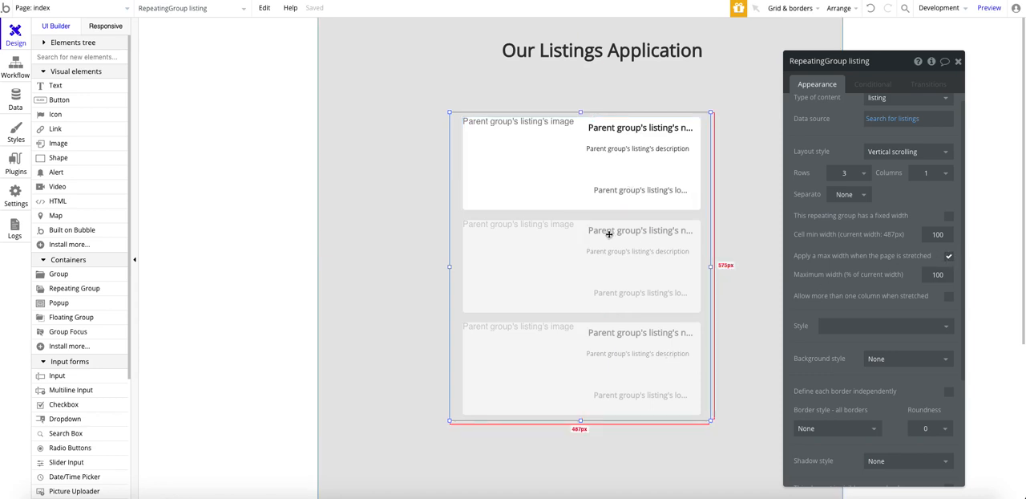
{"action": "mouse_move", "coordinate": [664, 270]}
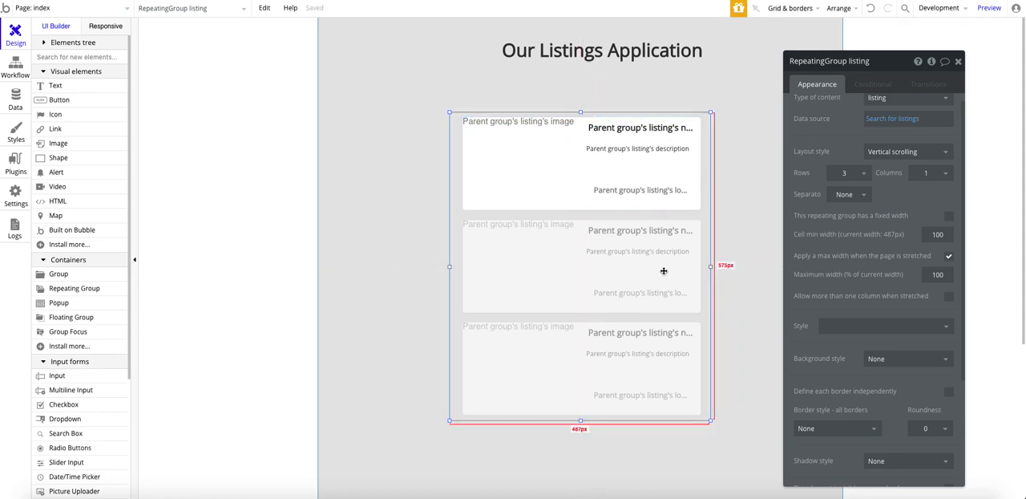
{"action": "left_click", "coordinate": [640, 128]}
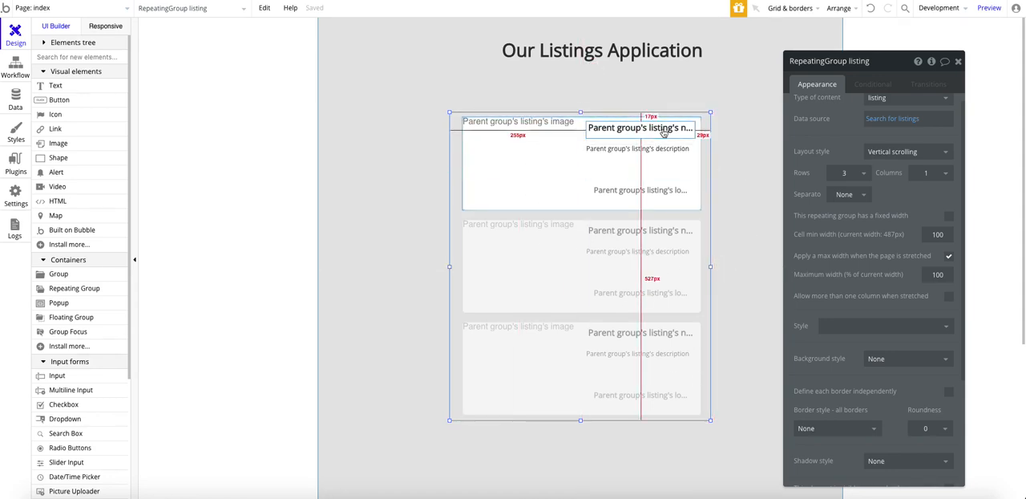